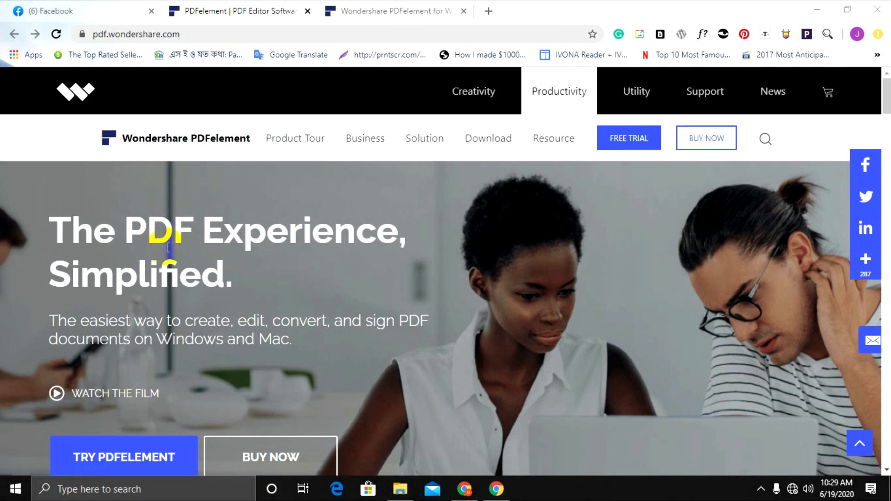
# Step: Scroll through the tech-spec page's System Requirements, Edit PDF and Encrypt PDF parameters
pyautogui.scroll(-3)
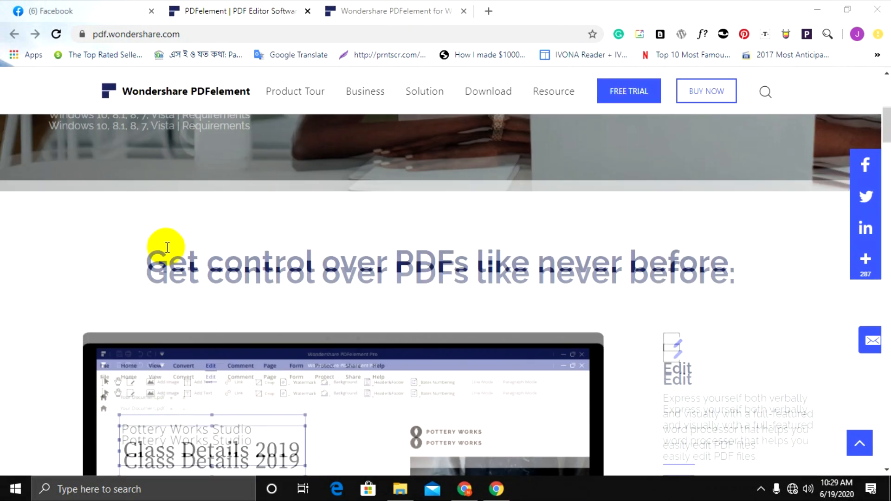
pyautogui.scroll(-3)
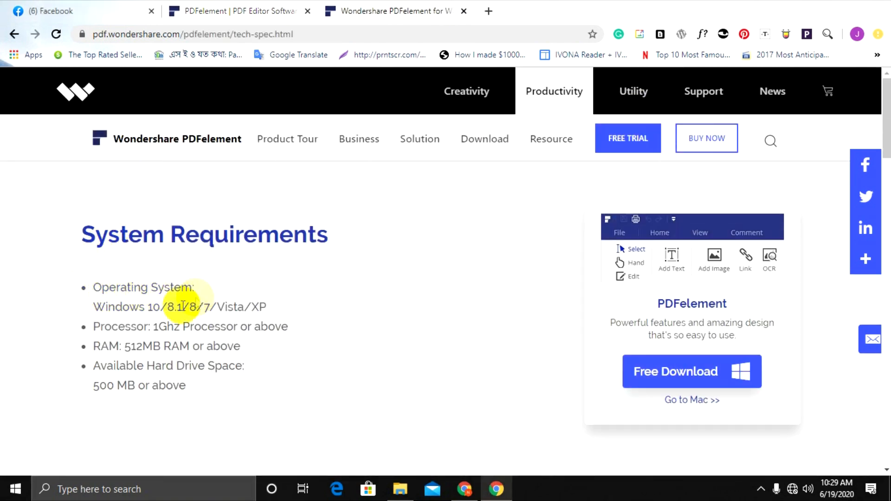
pyautogui.moveTo(113, 326)
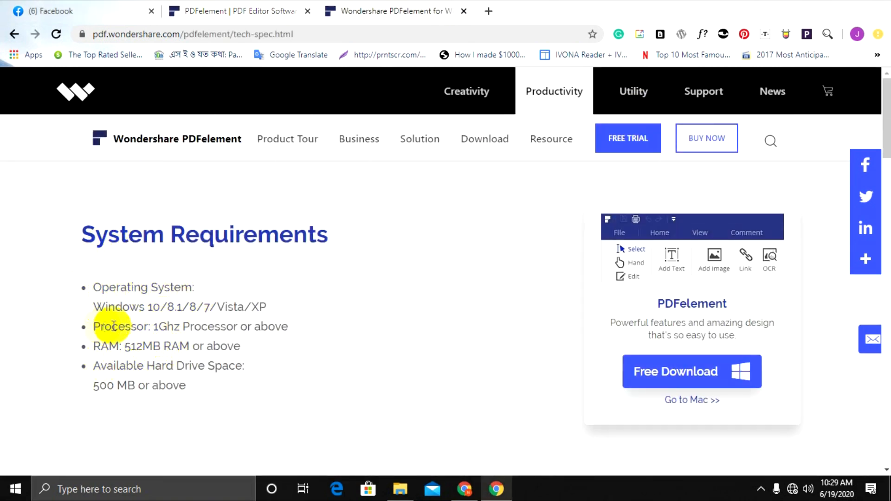
pyautogui.moveTo(122, 385)
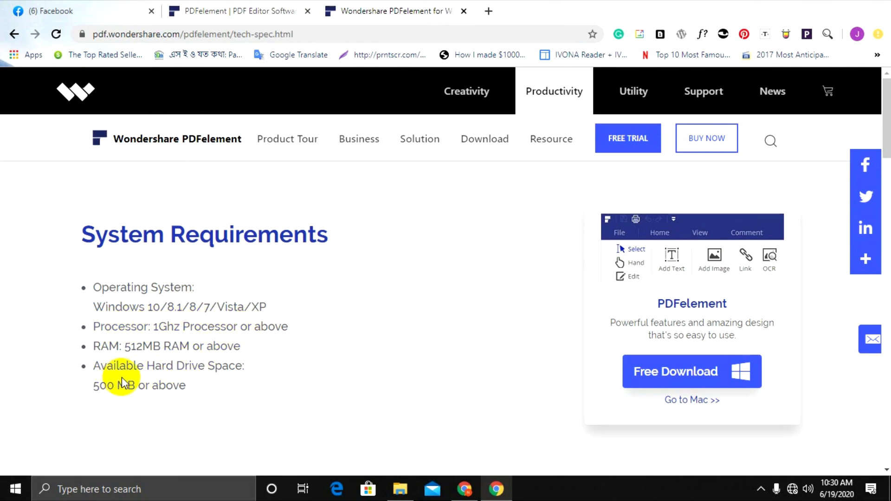
pyautogui.scroll(-3)
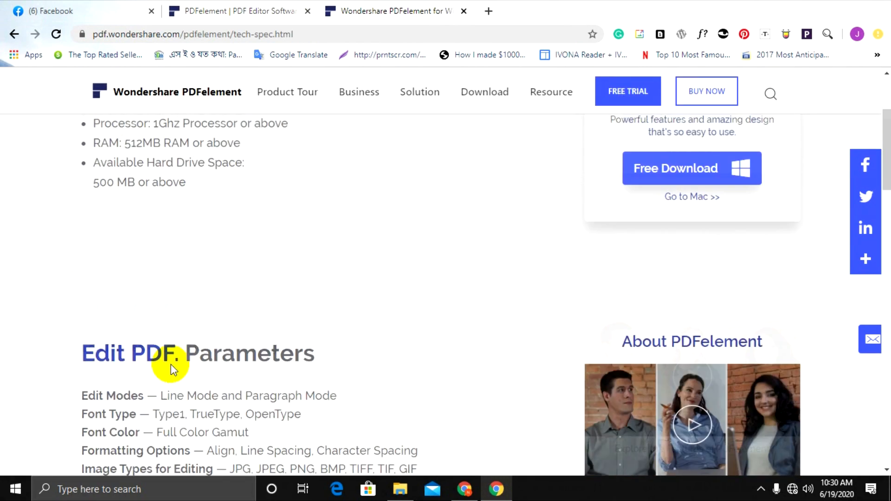
pyautogui.scroll(-3)
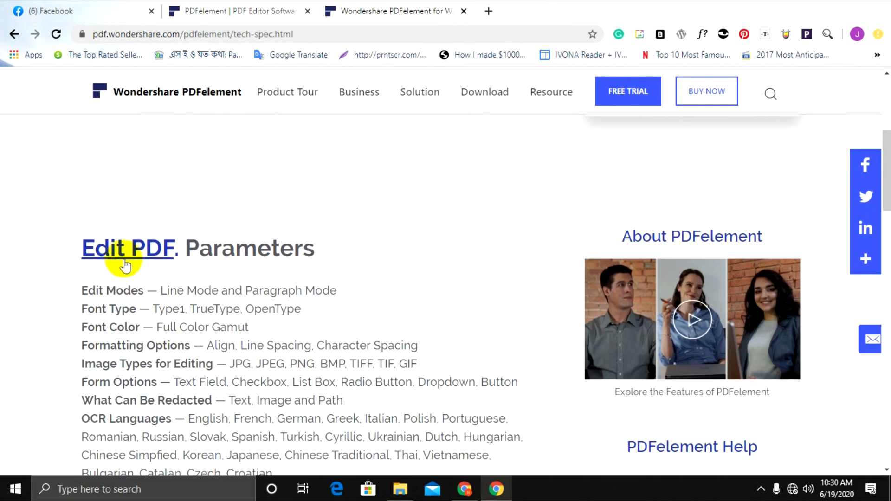
pyautogui.scroll(-3)
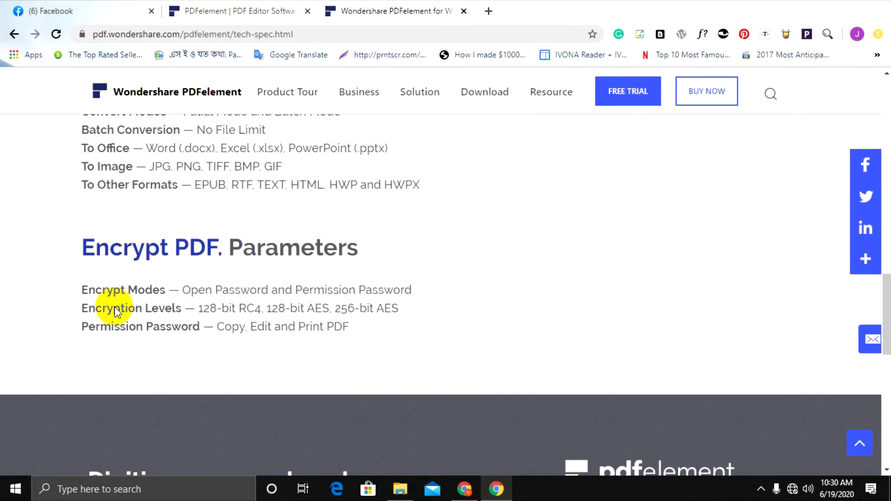
pyautogui.moveTo(375, 267)
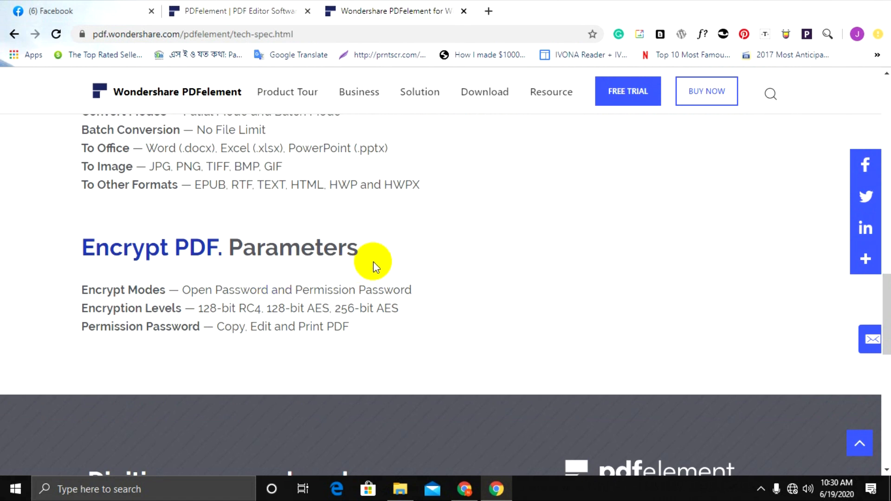
pyautogui.click(528, 489)
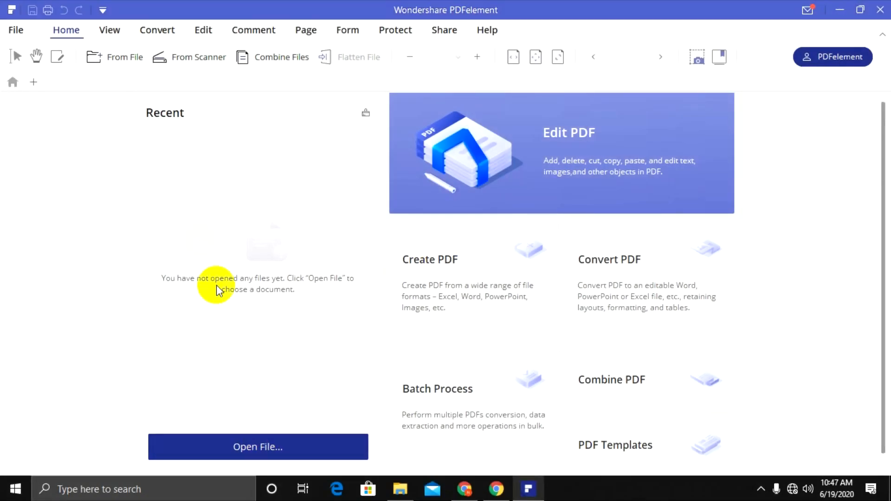
# Step: Browse to the Sample File folder and open Example_PDF
pyautogui.click(257, 446)
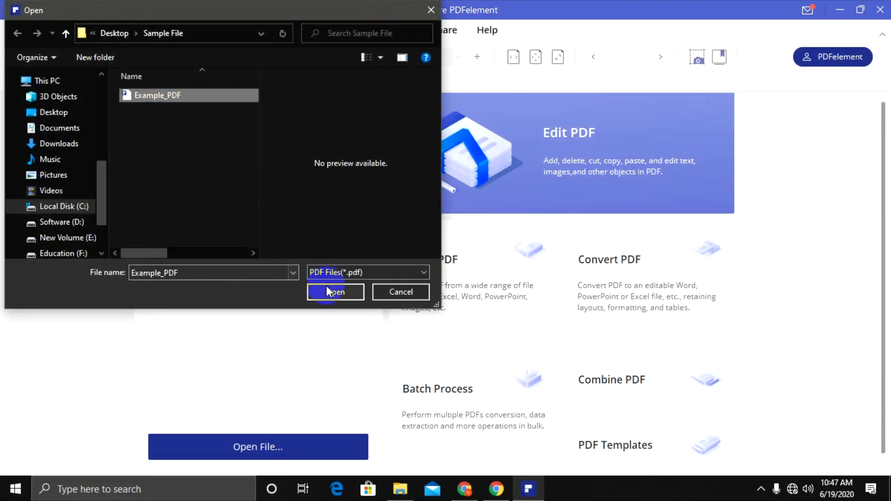
pyautogui.click(335, 292)
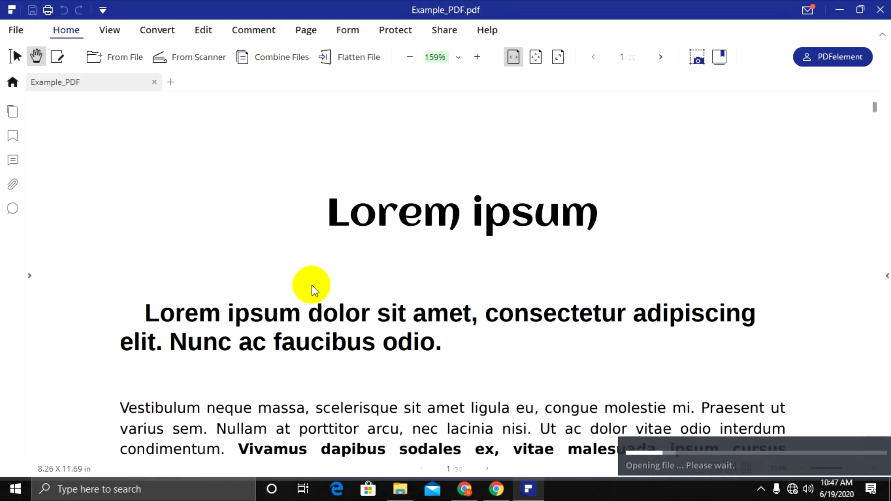
pyautogui.moveTo(376, 361)
pyautogui.write('E')
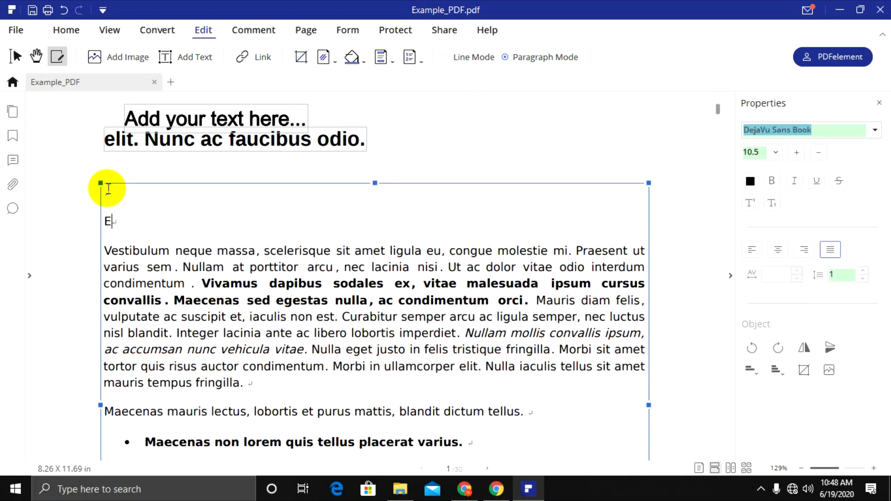
# Step: Add the line 'Edit your text here' and set the paragraph font to Adobe Caslon Pro Bold
pyautogui.write('dit your te')
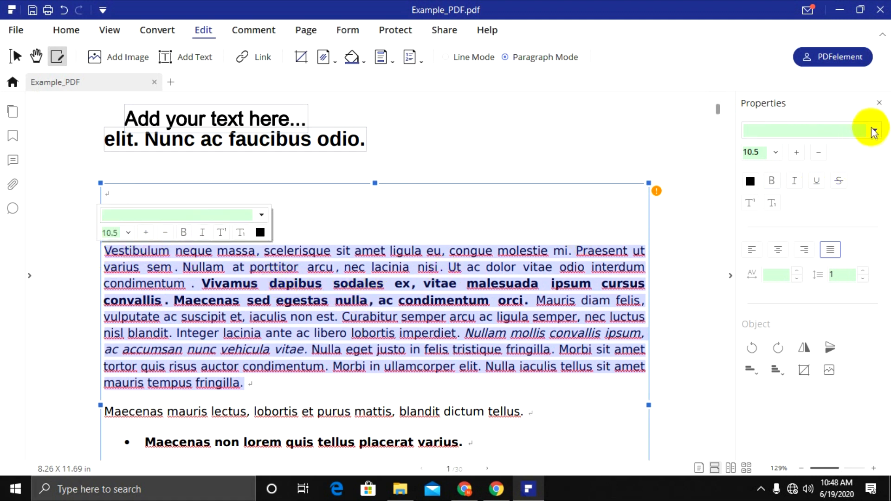
pyautogui.click(872, 131)
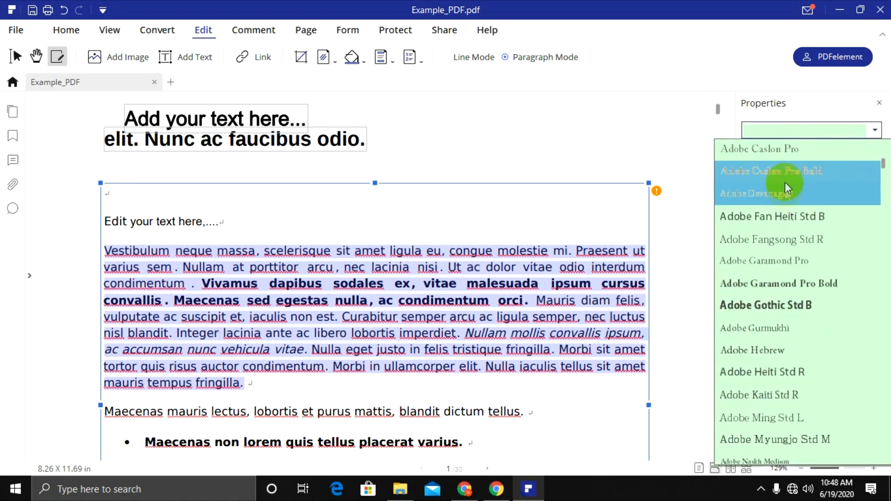
pyautogui.click(770, 170)
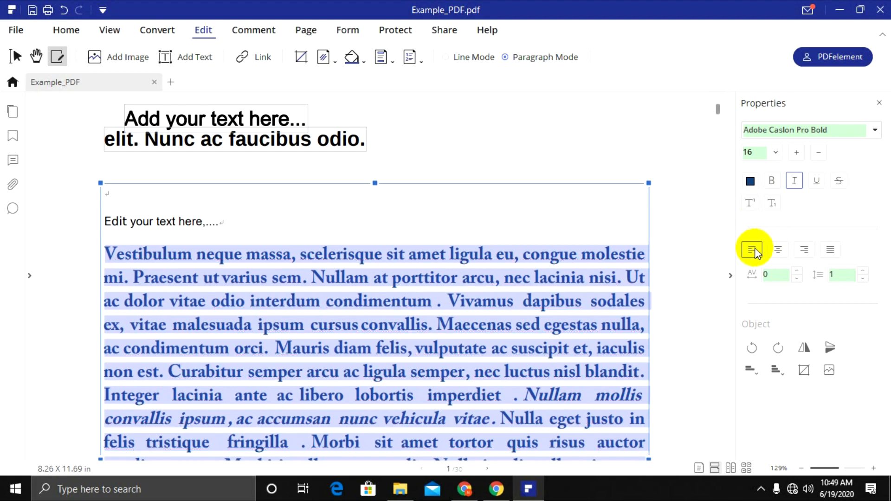
# Step: Justify the paragraph after trying center and right alignment, widen character spacing and adjust line spacing
pyautogui.click(778, 248)
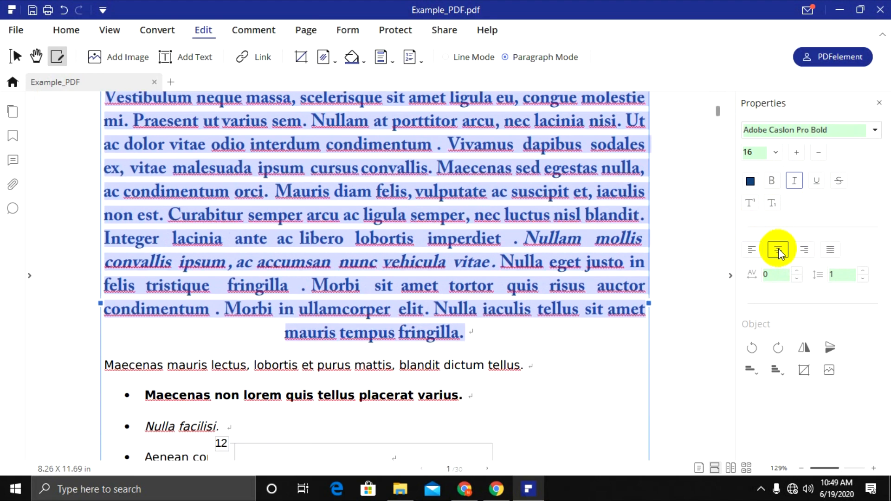
pyautogui.click(830, 249)
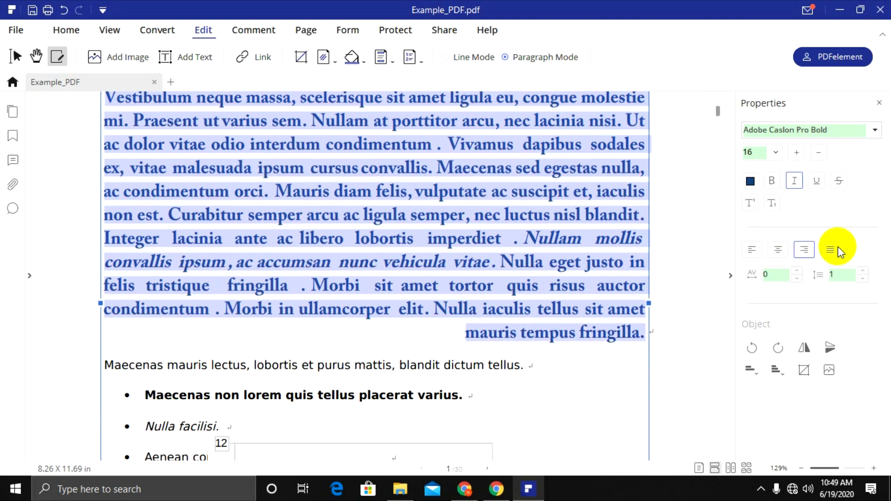
pyautogui.click(830, 249)
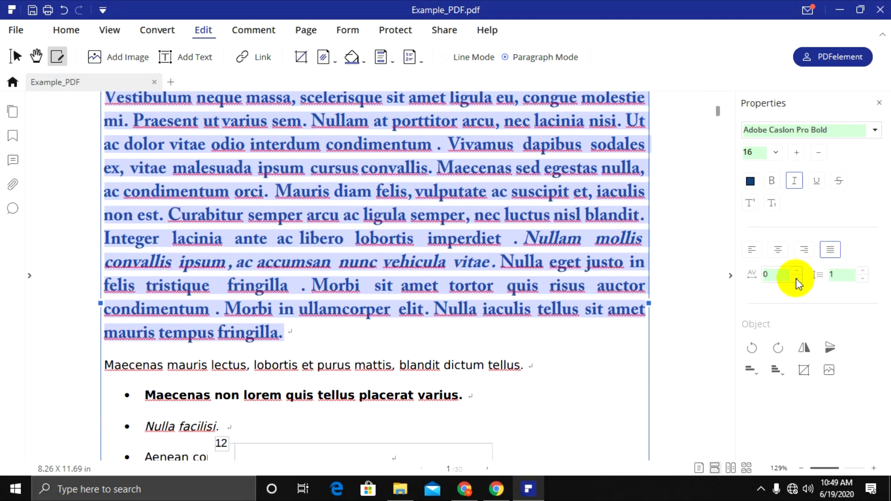
pyautogui.click(796, 278)
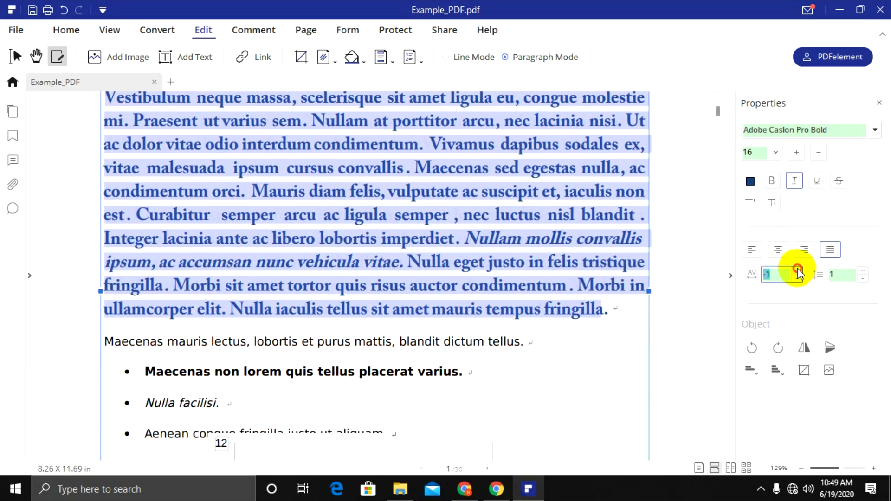
pyautogui.click(861, 272)
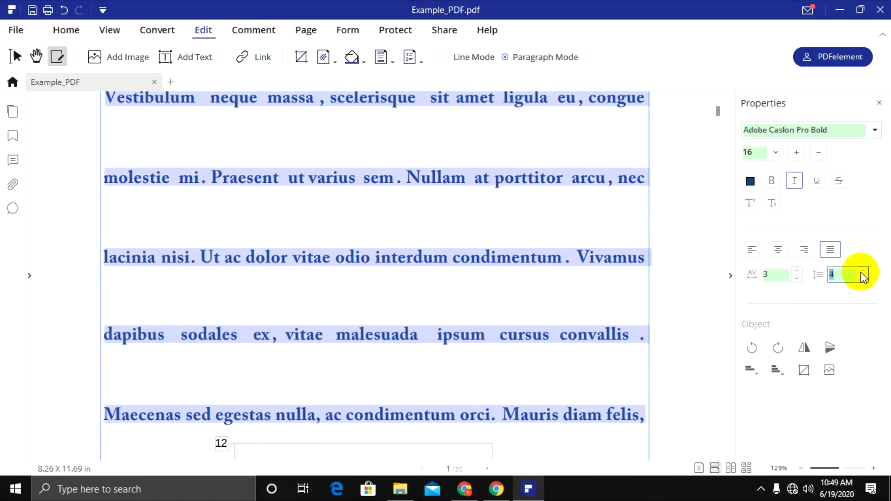
pyautogui.click(861, 278)
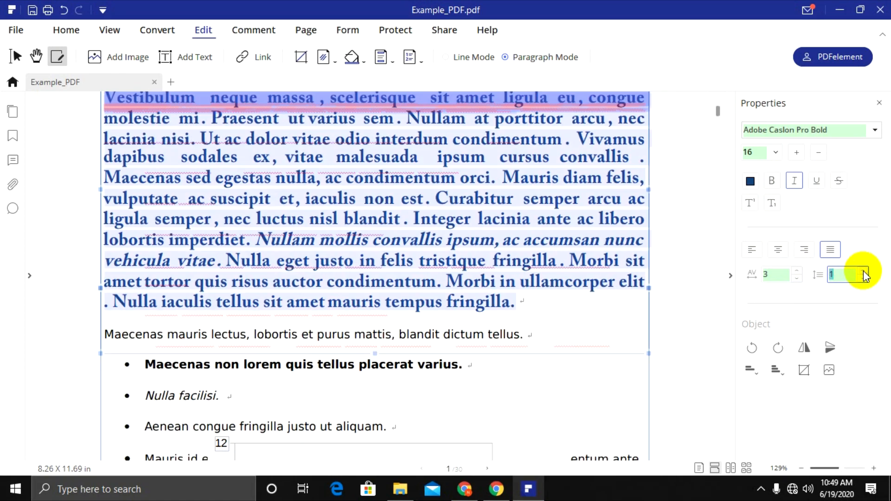
pyautogui.click(66, 30)
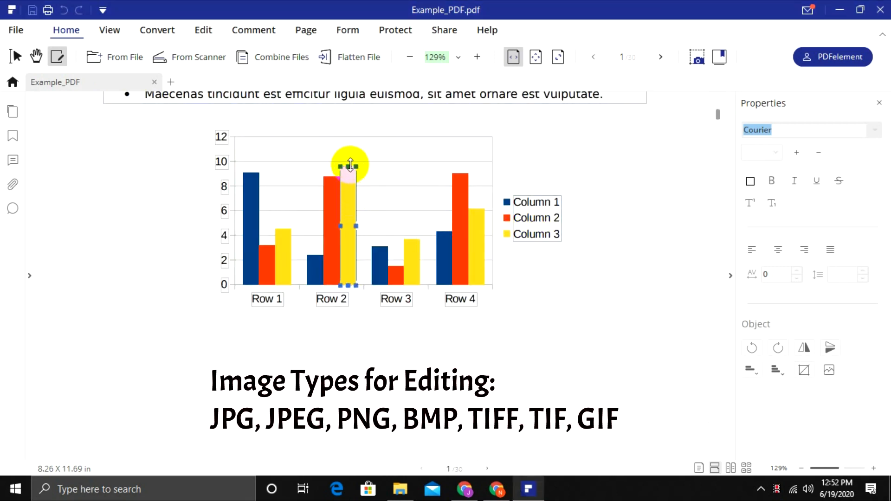
# Step: Stretch the yellow Row 2 bar up to 12, distribute the bar pieces horizontally and deselect them
pyautogui.moveTo(350, 165); pyautogui.dragTo(350, 137)
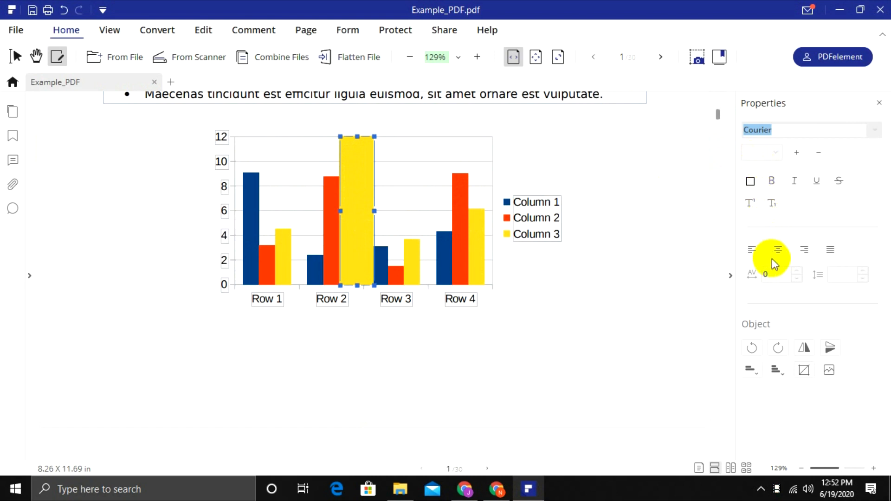
pyautogui.moveTo(763, 350)
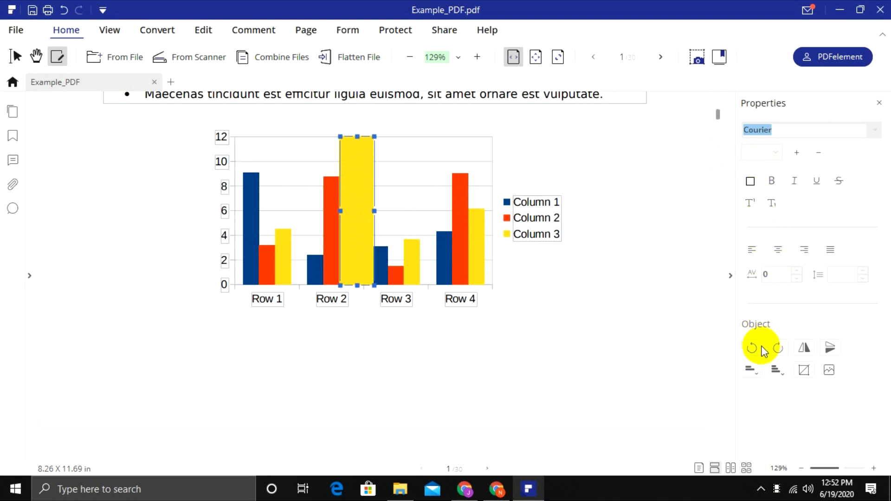
pyautogui.moveTo(751, 348)
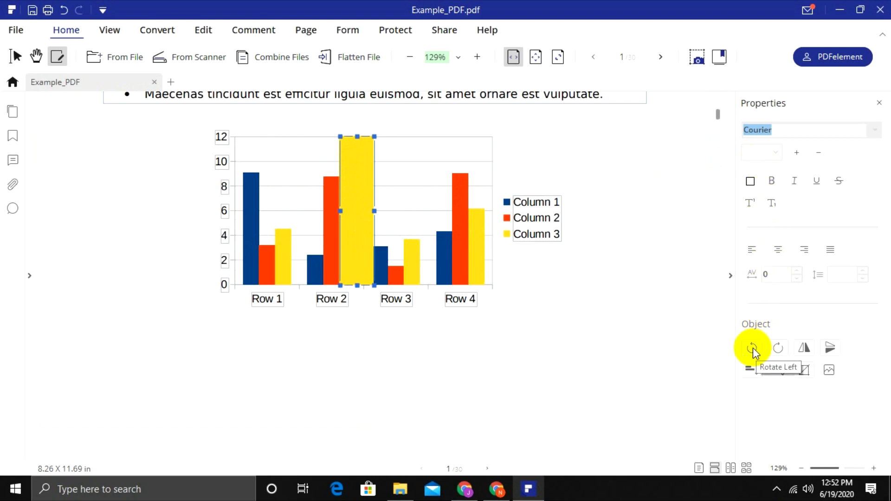
pyautogui.moveTo(778, 348)
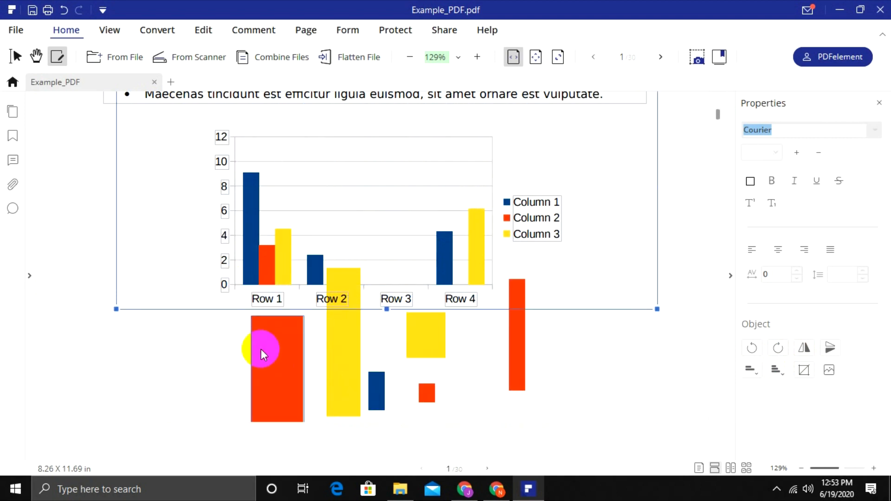
pyautogui.click(750, 370)
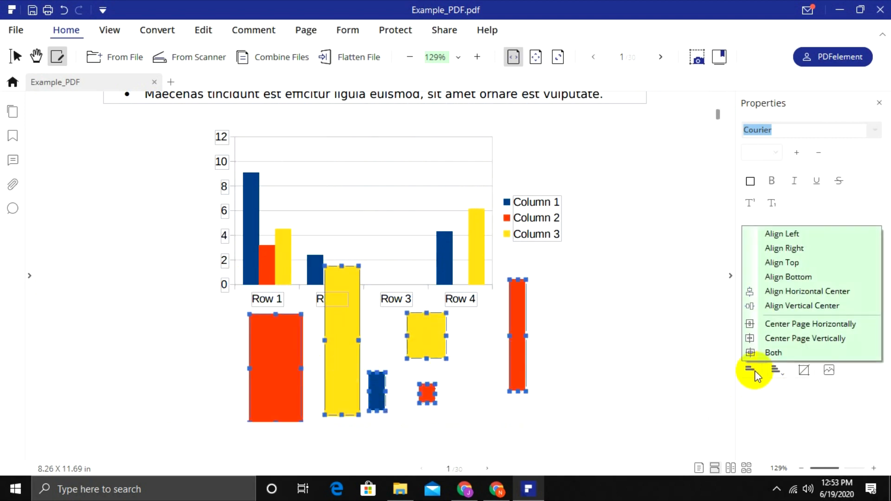
pyautogui.click(776, 370)
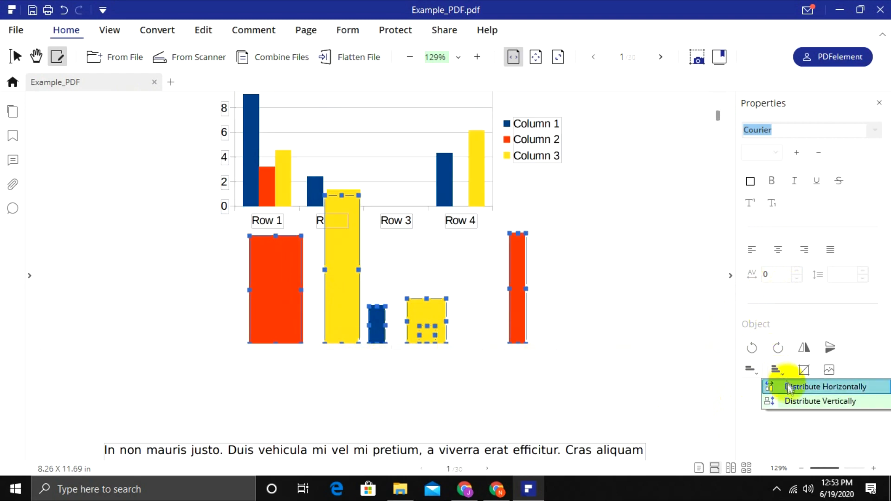
pyautogui.click(819, 401)
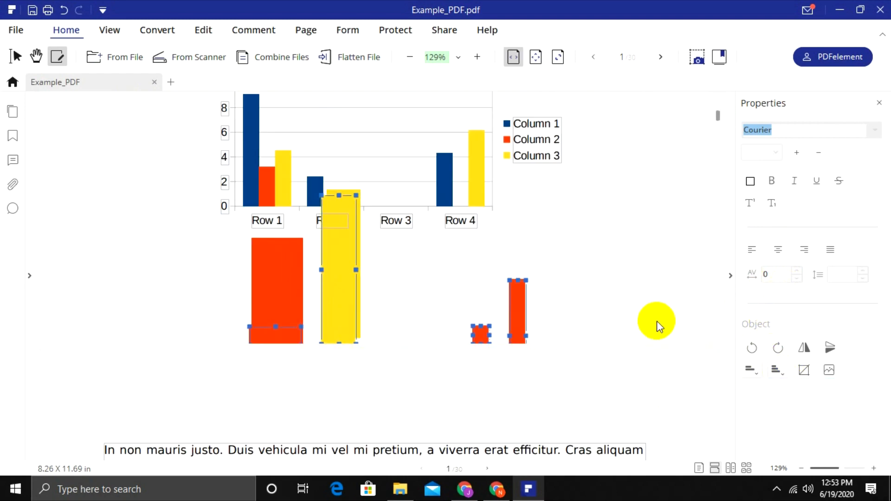
pyautogui.click(476, 56)
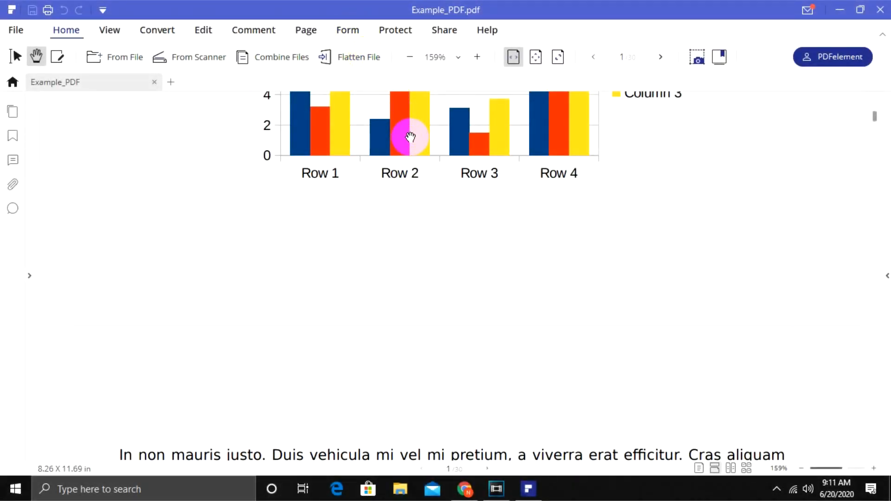
pyautogui.moveTo(340, 30)
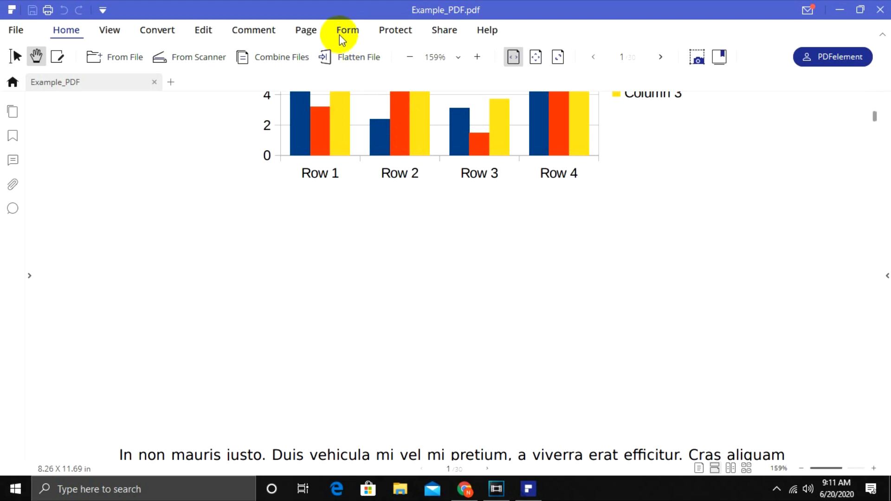
# Step: Insert the form fields and fill the combo box options with item 1, item 2 and item 3
pyautogui.click(346, 30)
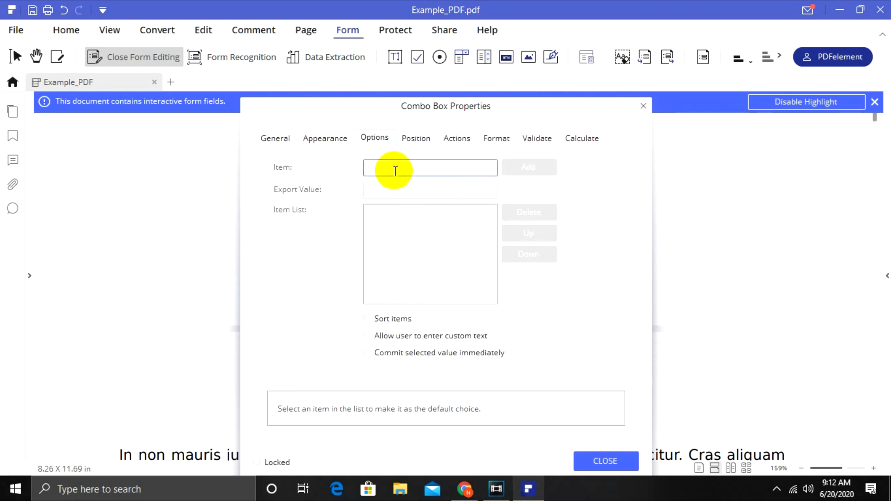
pyautogui.write('item 1')
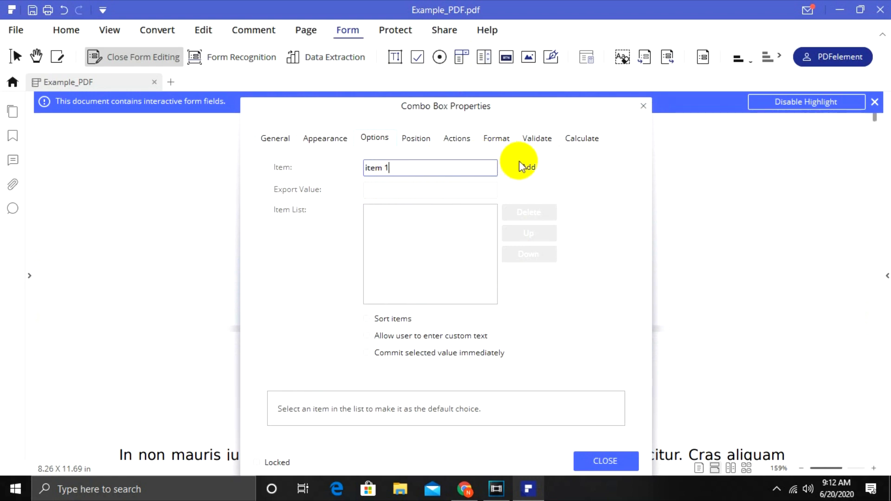
pyautogui.click(528, 167)
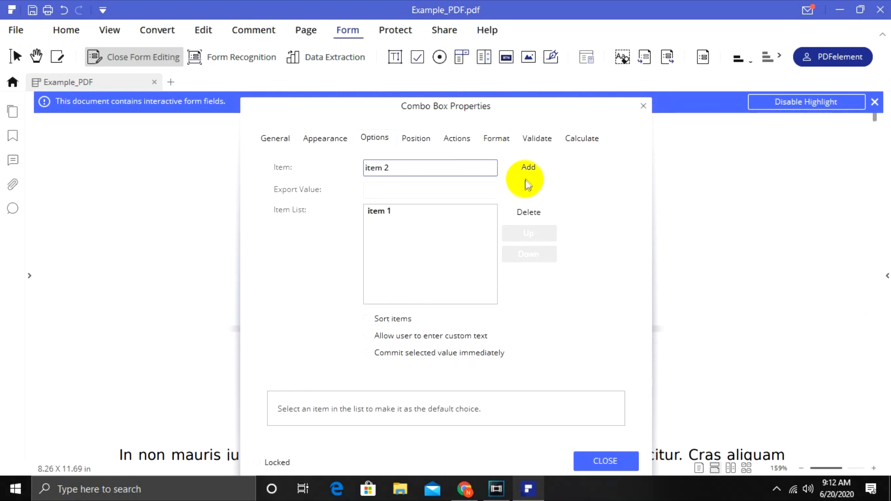
pyautogui.click(528, 167)
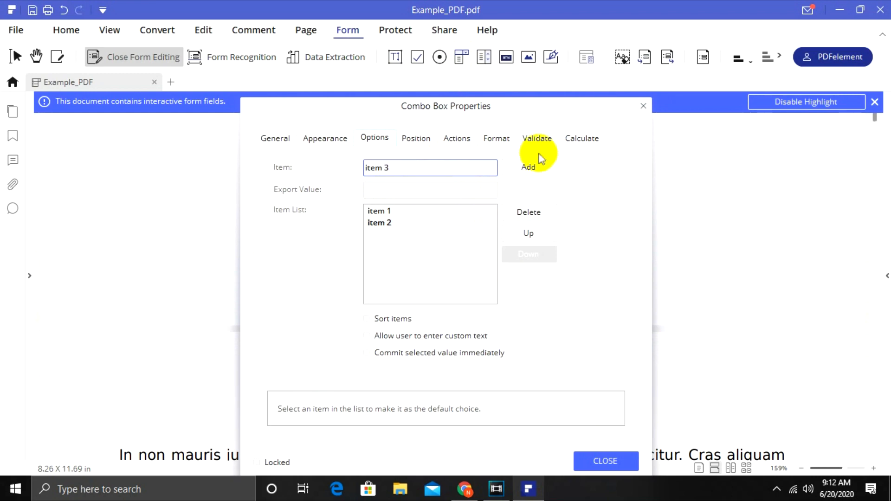
pyautogui.click(604, 461)
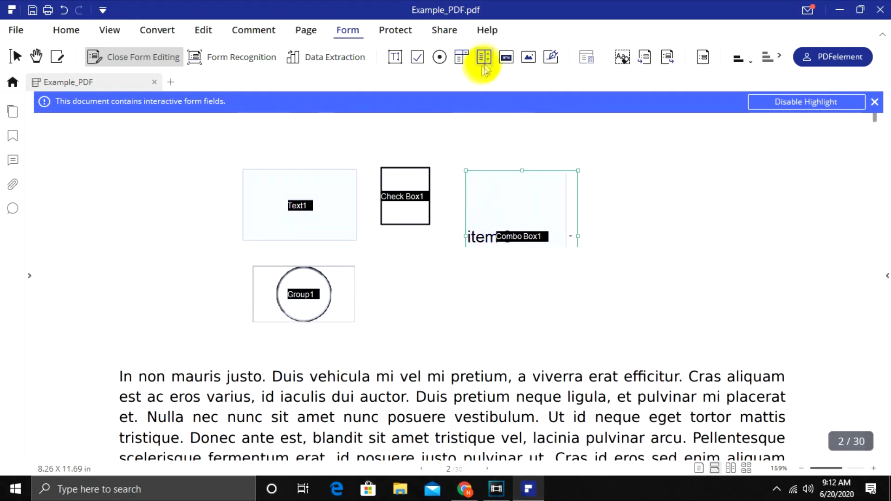
# Step: Through the list box's Properties > Options, add item 1 to its choices
pyautogui.rightClick(533, 315)
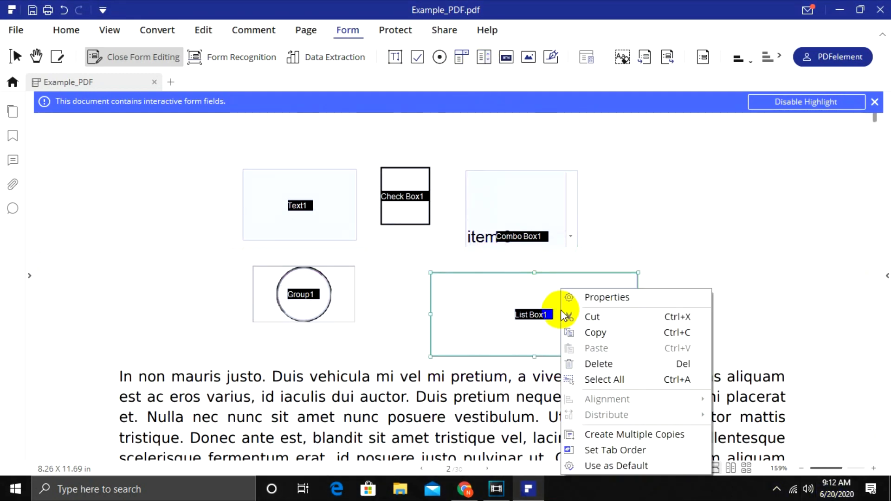
pyautogui.click(607, 297)
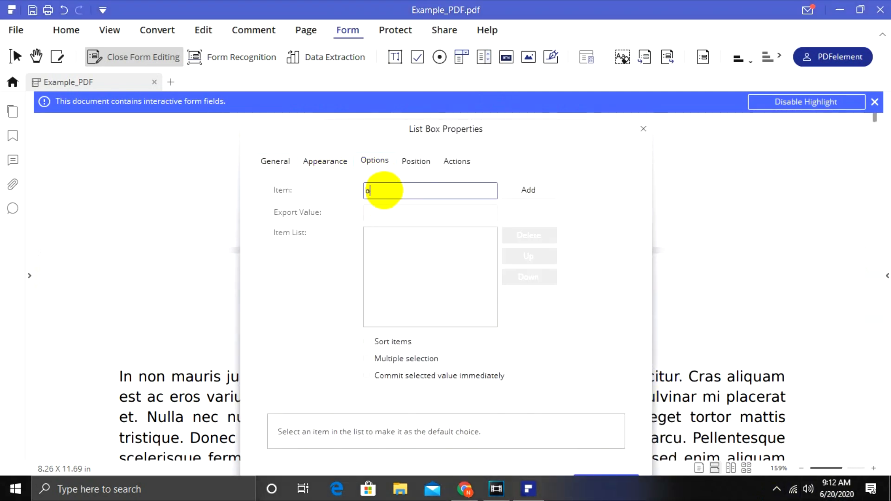
pyautogui.write('item 1')
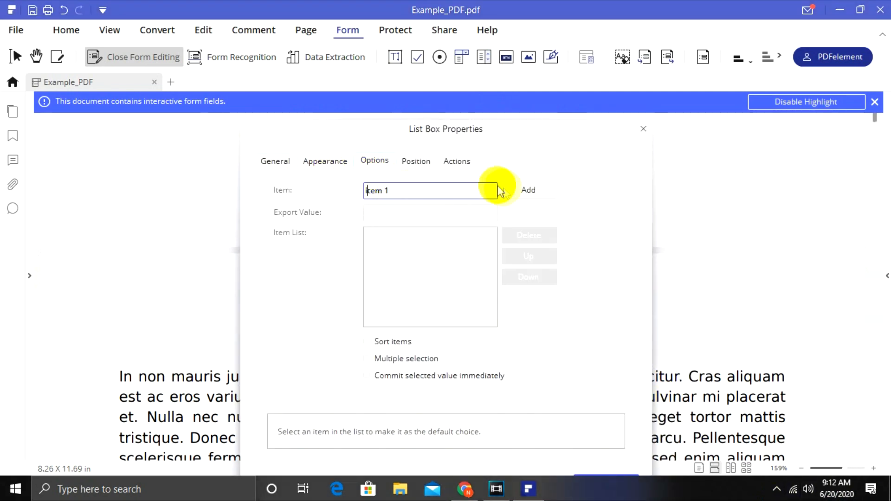
pyautogui.click(528, 189)
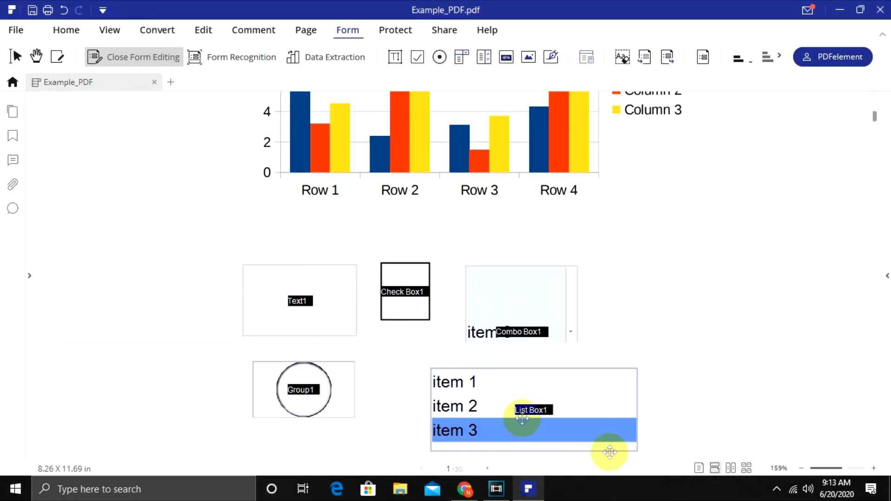
pyautogui.moveTo(321, 261)
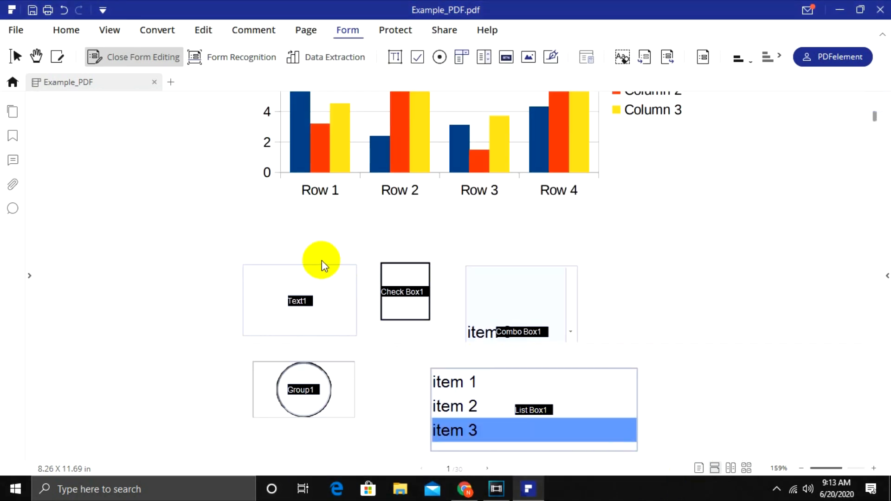
# Step: Leave form editing, enter 'your text' in the text field, tick the check box and select the radio button
pyautogui.click(143, 56)
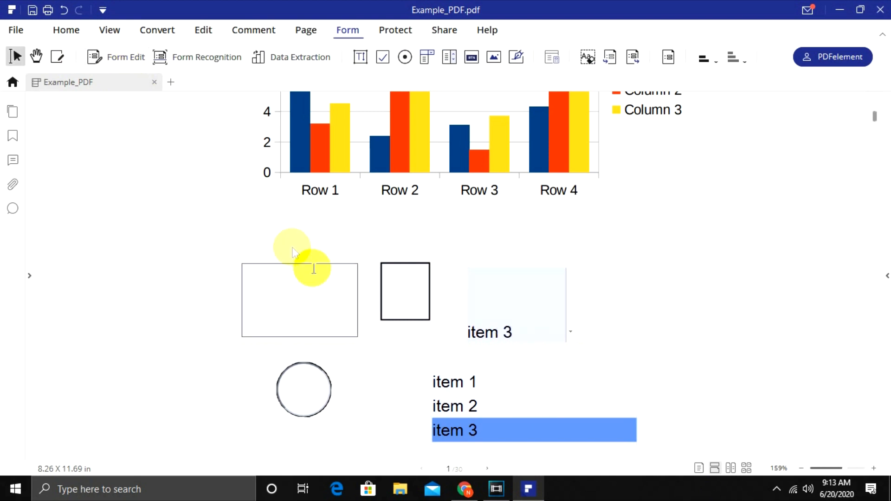
pyautogui.write('you')
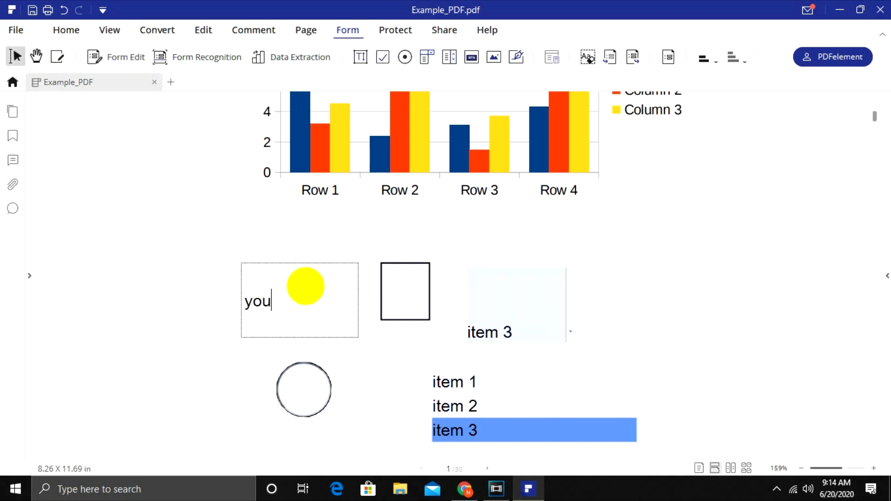
pyautogui.write('r text')
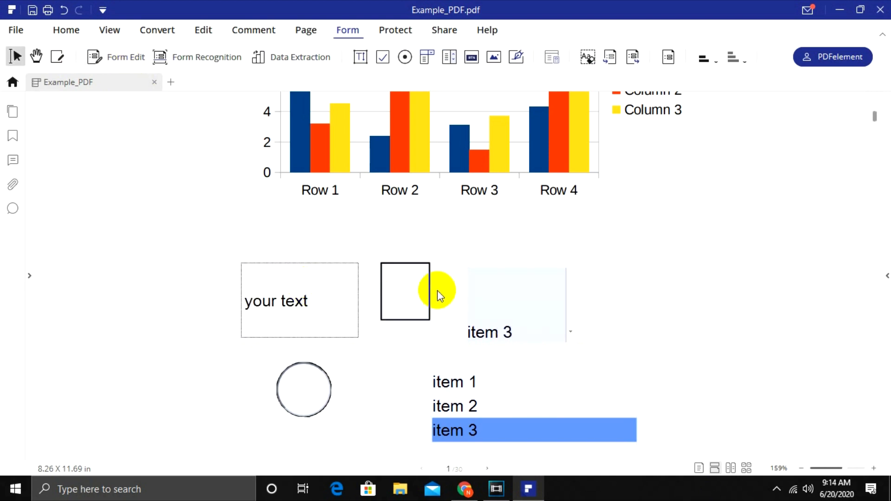
pyautogui.click(404, 290)
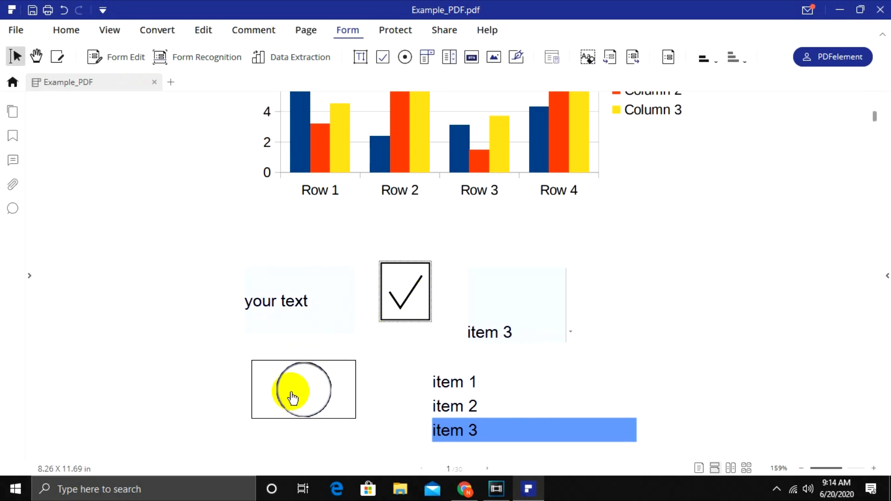
pyautogui.click(303, 389)
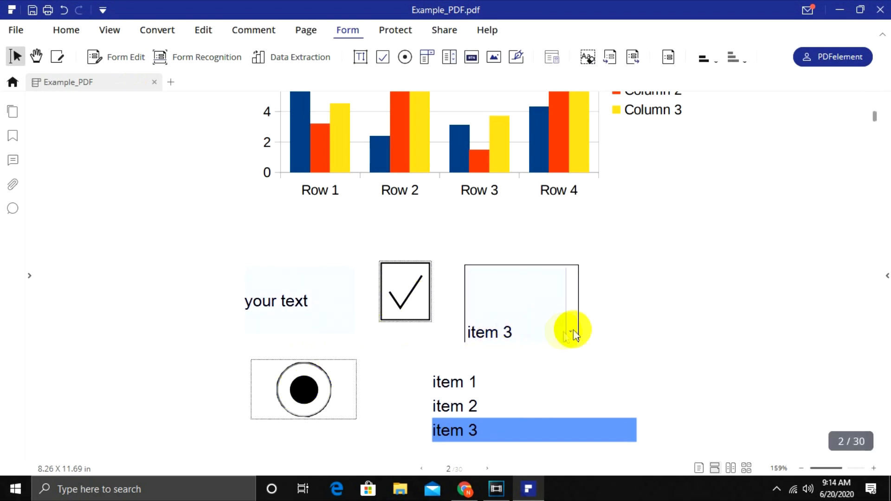
# Step: Choose item 1 in the combo box and, after trying item 2, item 1 in the list box
pyautogui.click(570, 332)
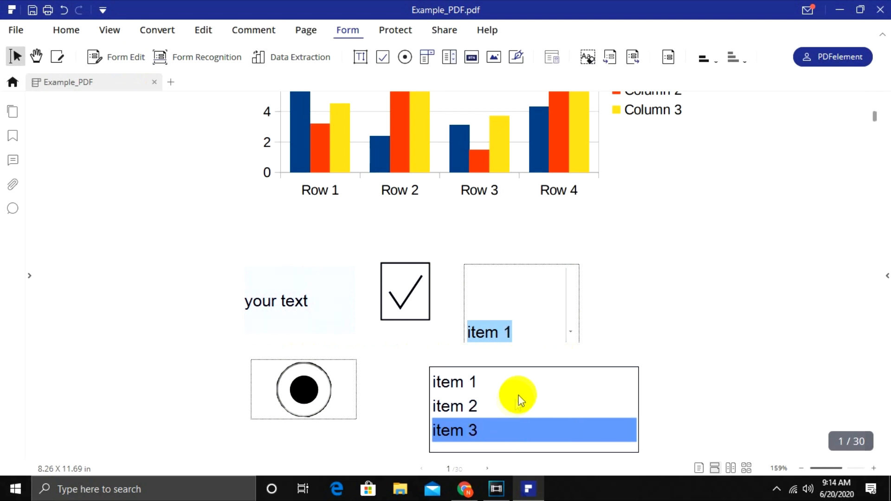
pyautogui.scroll(-3)
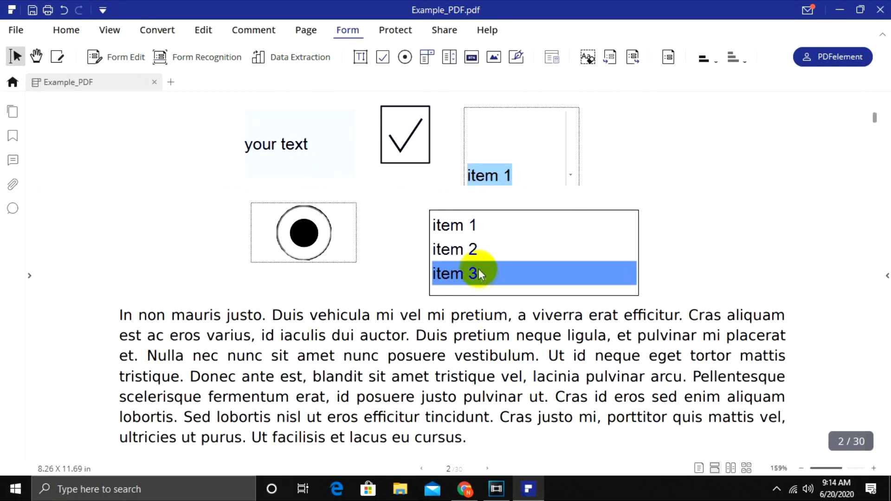
pyautogui.click(454, 249)
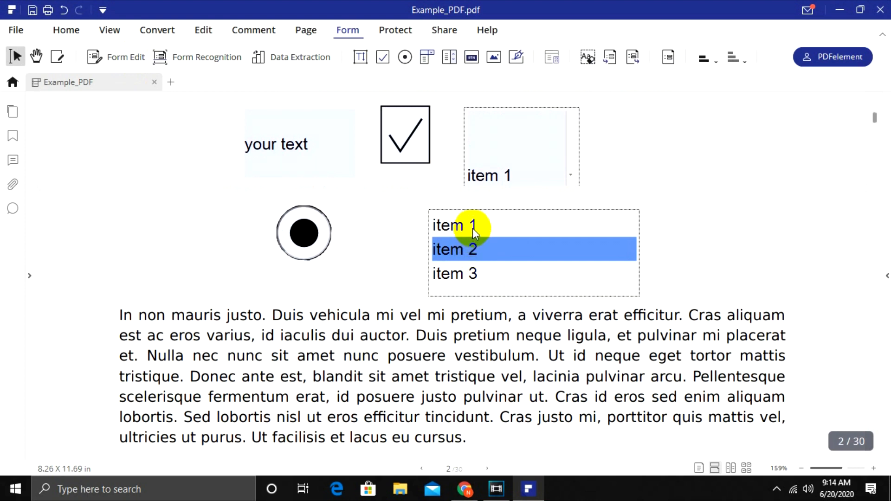
pyautogui.click(454, 224)
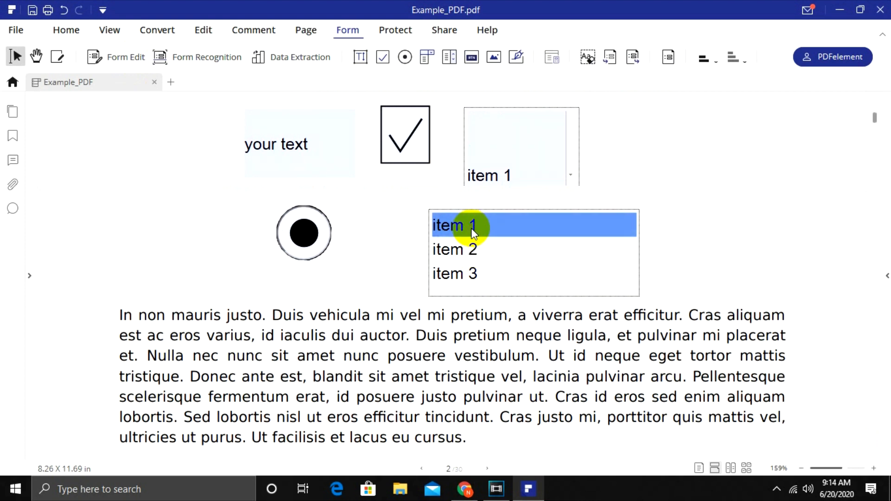
pyautogui.click(157, 30)
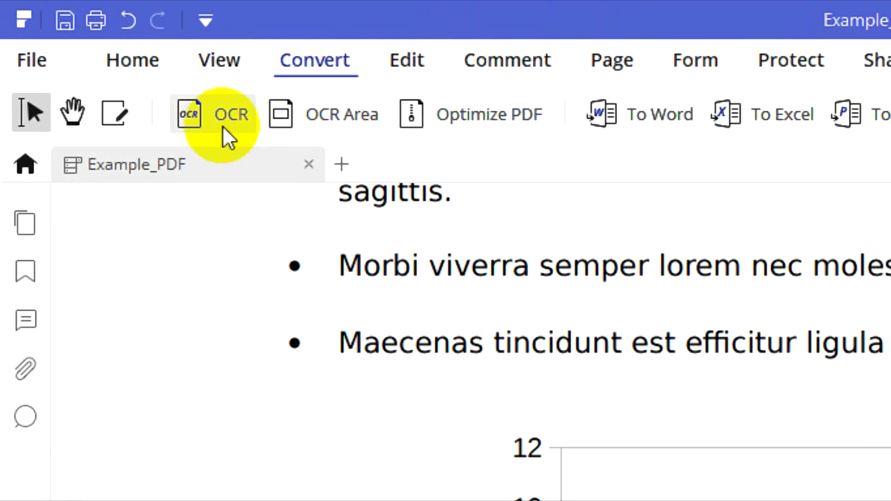
# Step: Look over the Convert tab's OCR feature, then return to the Home tools
pyautogui.click(230, 113)
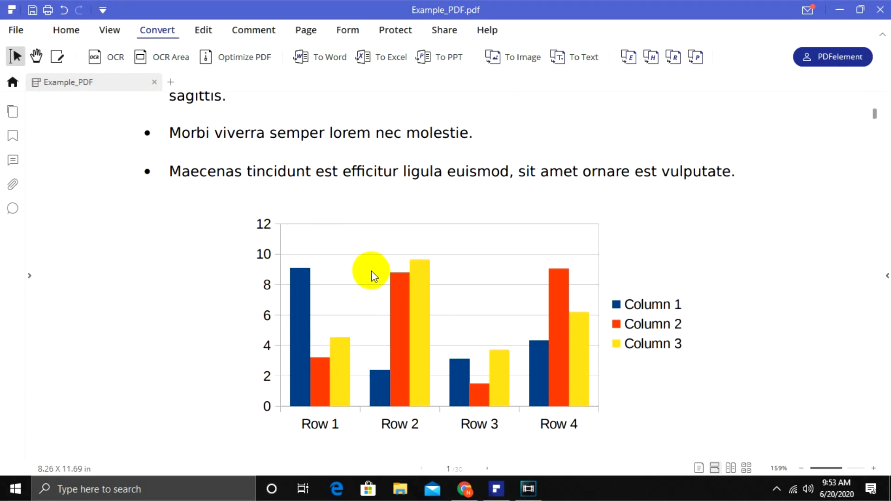
pyautogui.click(66, 30)
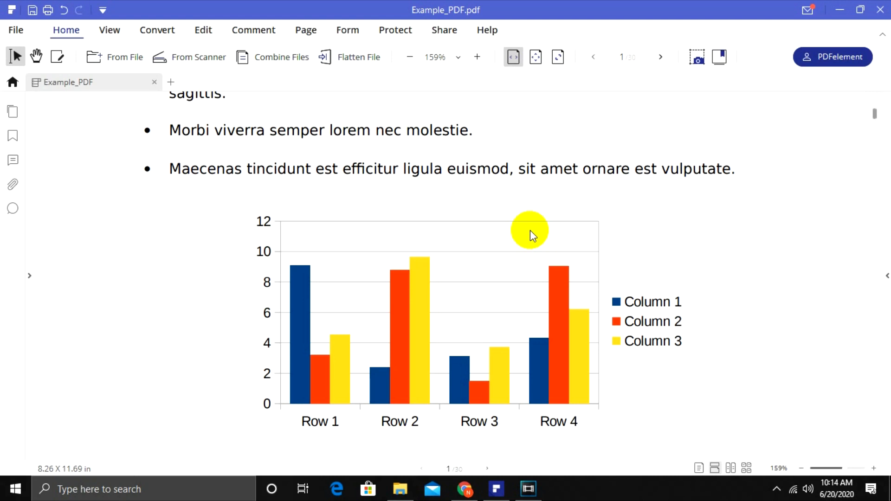
pyautogui.moveTo(353, 168)
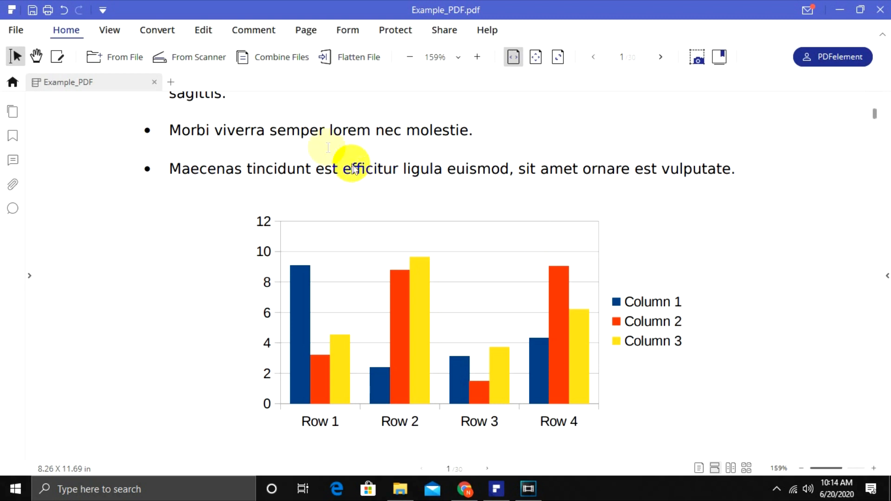
pyautogui.moveTo(188, 56)
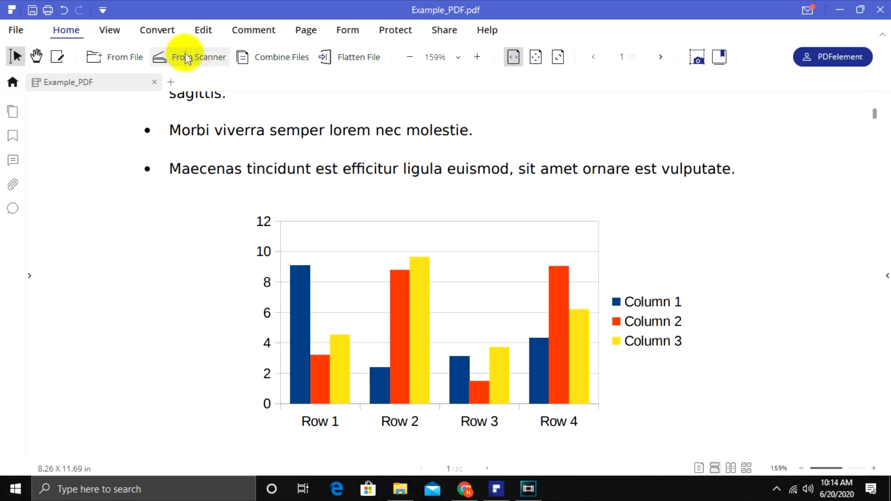
# Step: Start Update Watermark, try a file as the watermark source and cancel the image browser
pyautogui.click(324, 57)
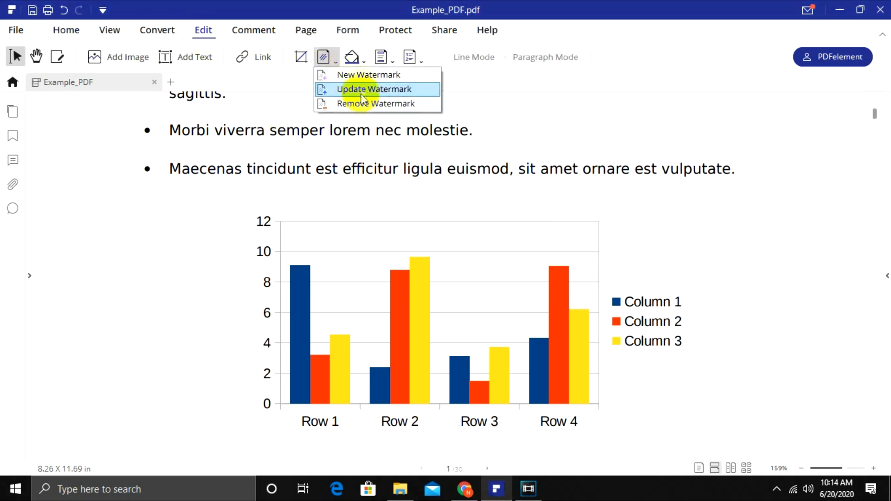
pyautogui.click(368, 74)
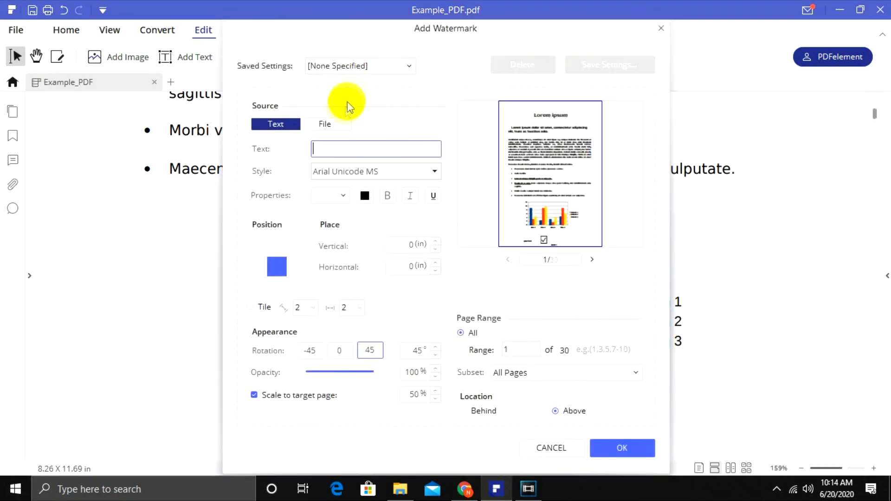
pyautogui.click(324, 123)
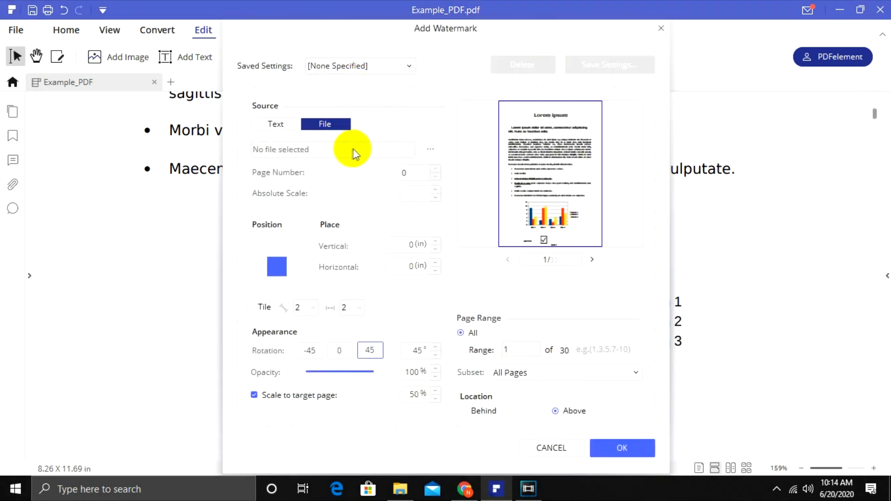
pyautogui.click(430, 149)
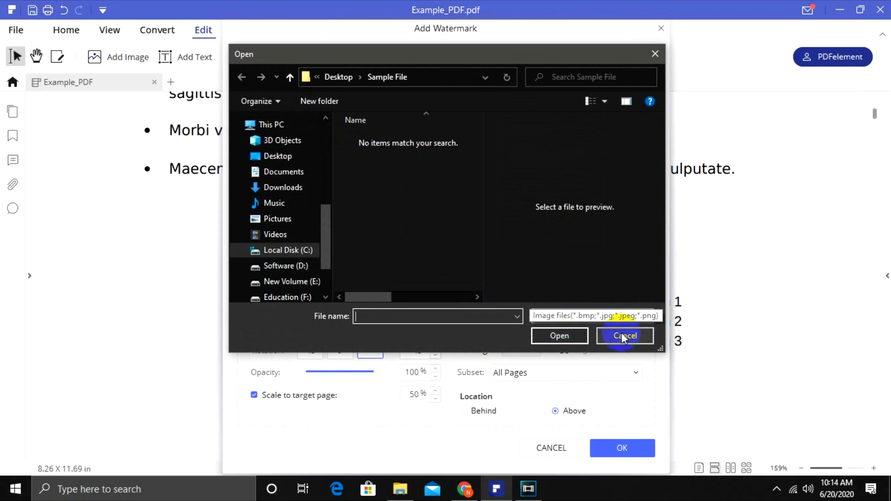
pyautogui.click(623, 335)
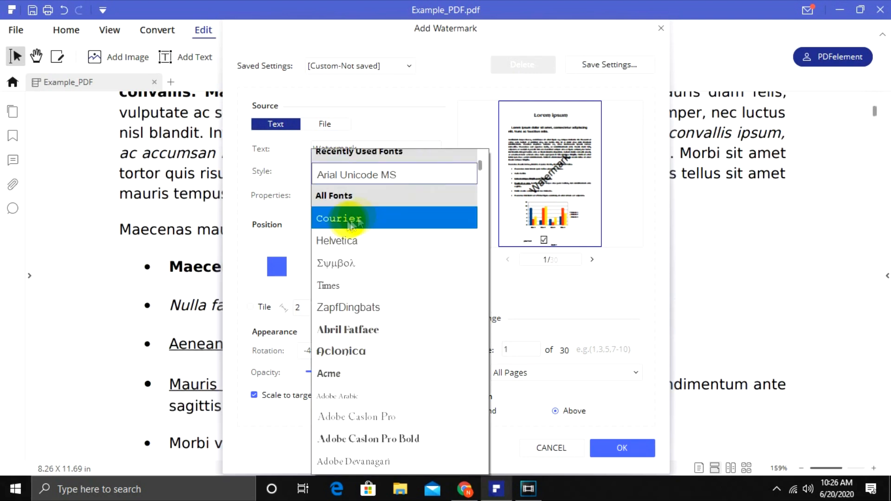
# Step: Set the text watermark 'Watermark' to Courier bold at 55% opacity, unscaled to the page
pyautogui.click(337, 218)
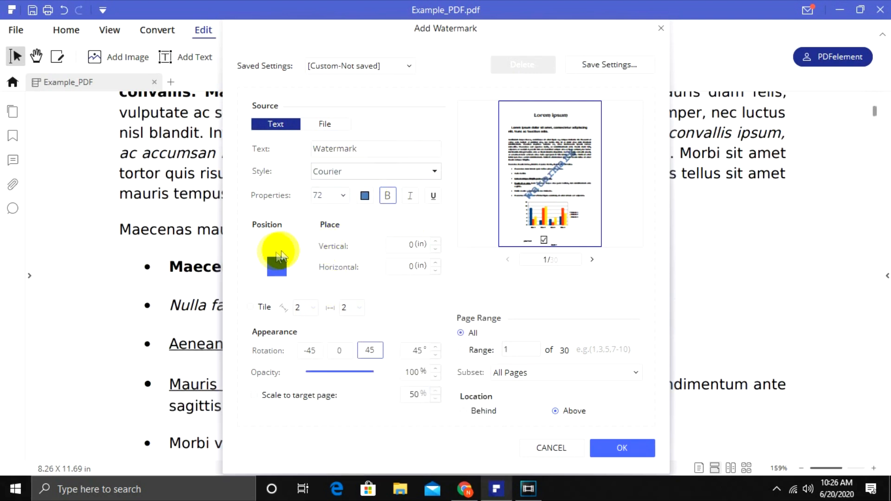
pyautogui.moveTo(315, 307)
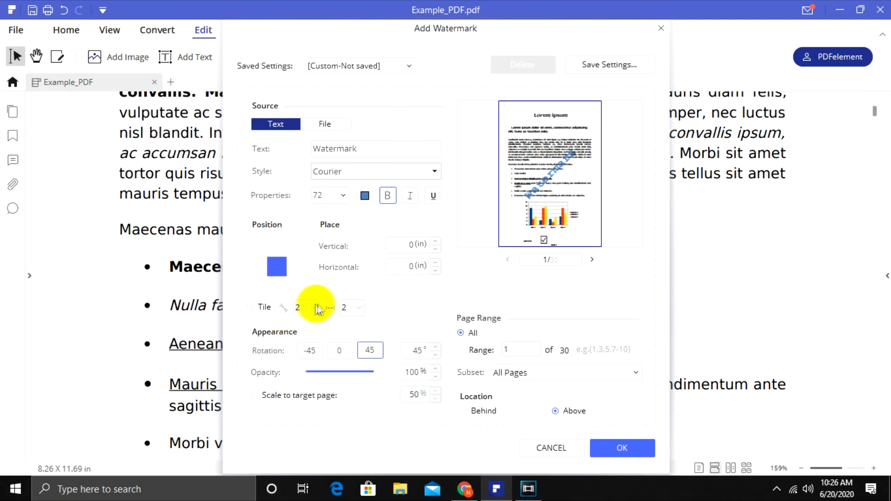
pyautogui.moveTo(255, 307)
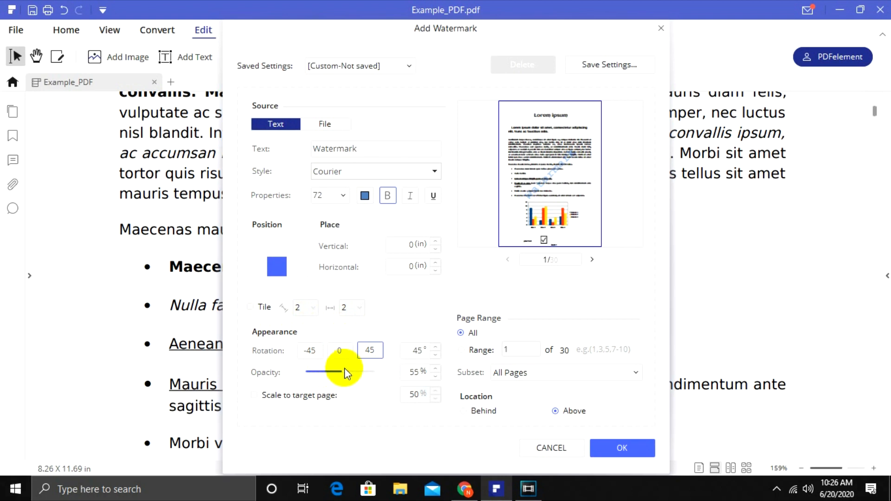
pyautogui.click(550, 447)
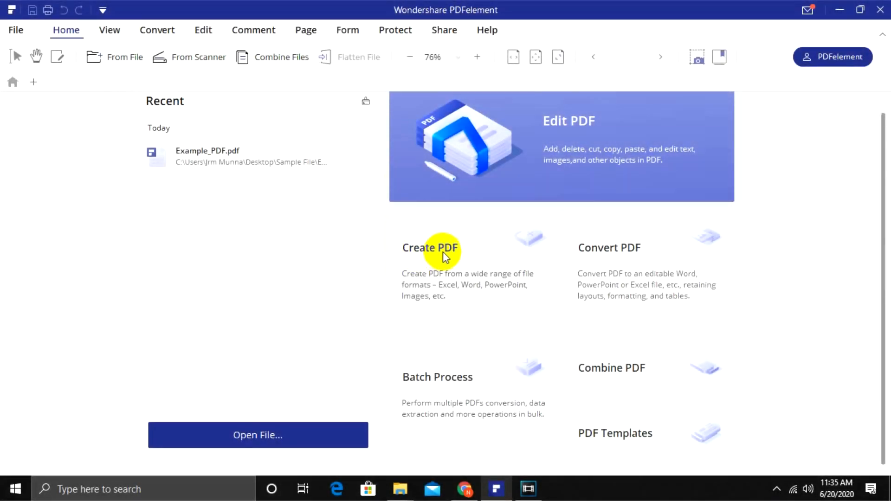
pyautogui.moveTo(405, 284)
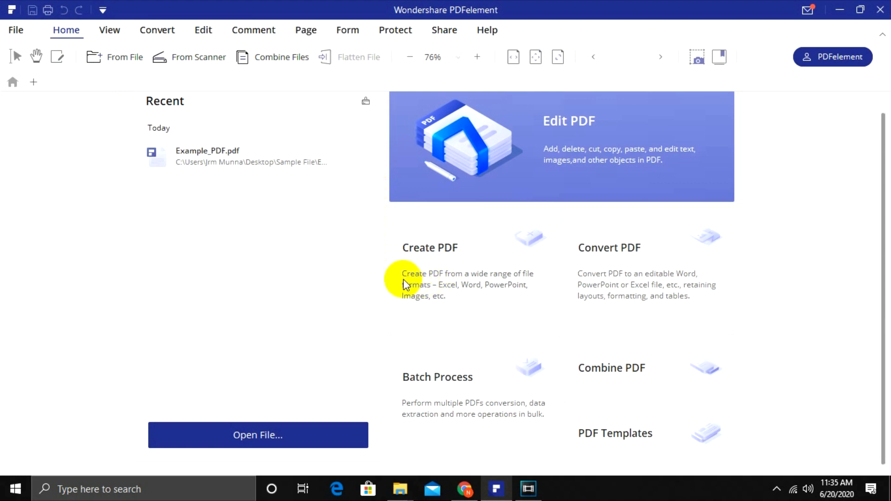
pyautogui.moveTo(446, 282)
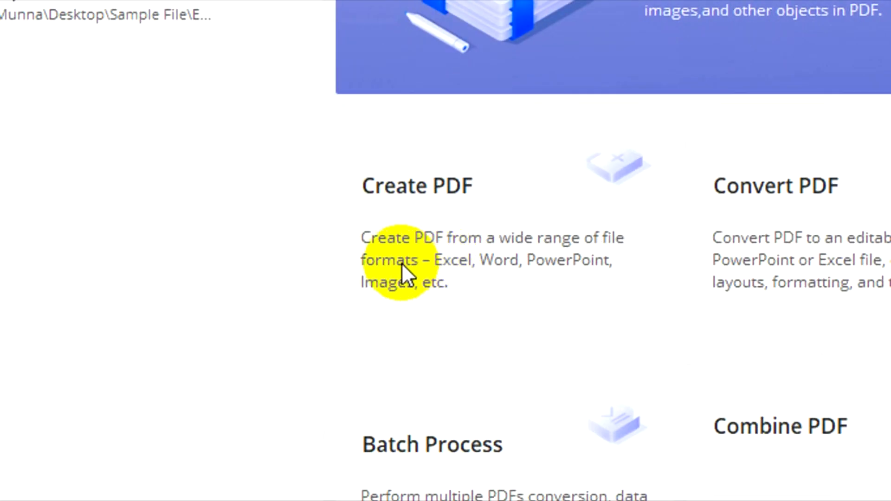
pyautogui.moveTo(429, 287)
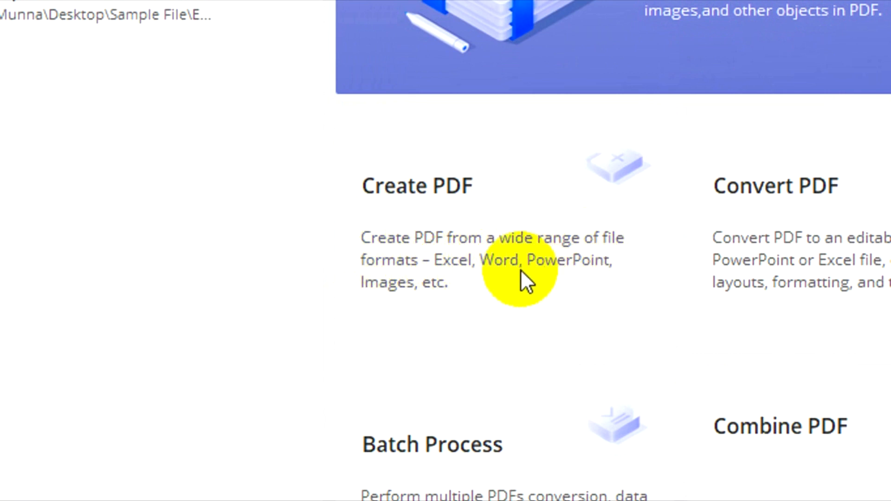
pyautogui.moveTo(489, 284)
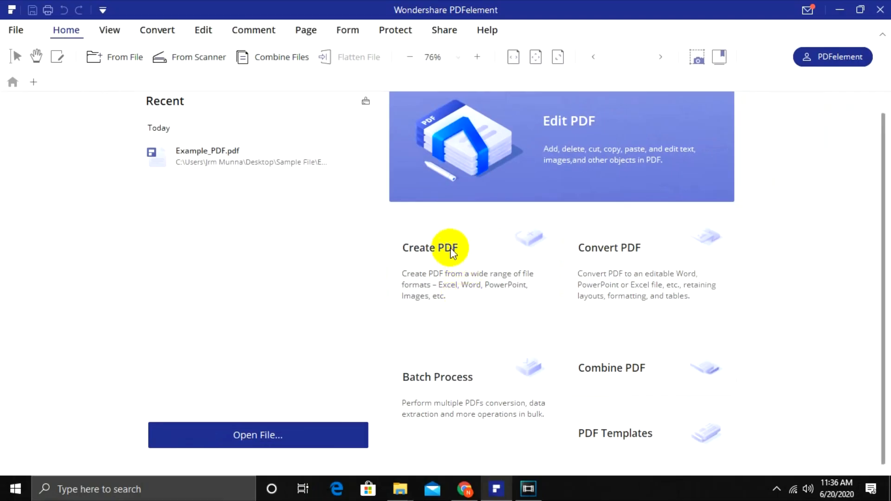
# Step: Create a PDF from Example_PowerPoint-presentation and close the conversion notice
pyautogui.click(257, 434)
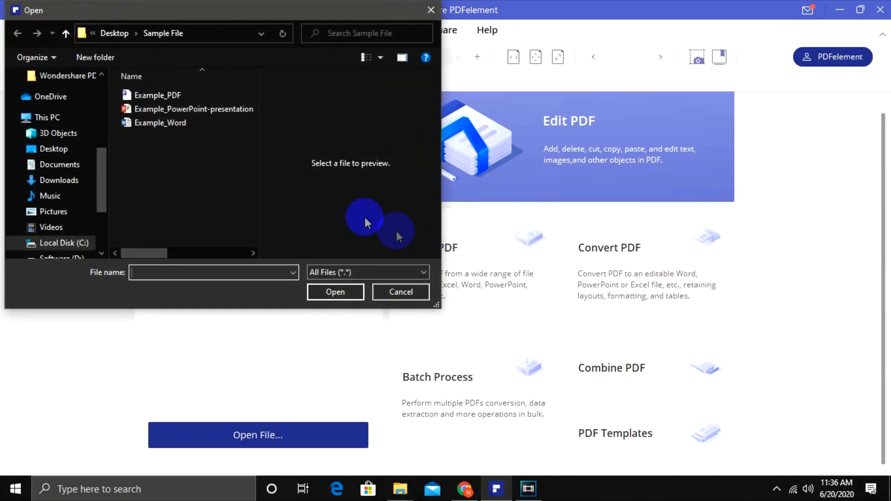
pyautogui.click(194, 109)
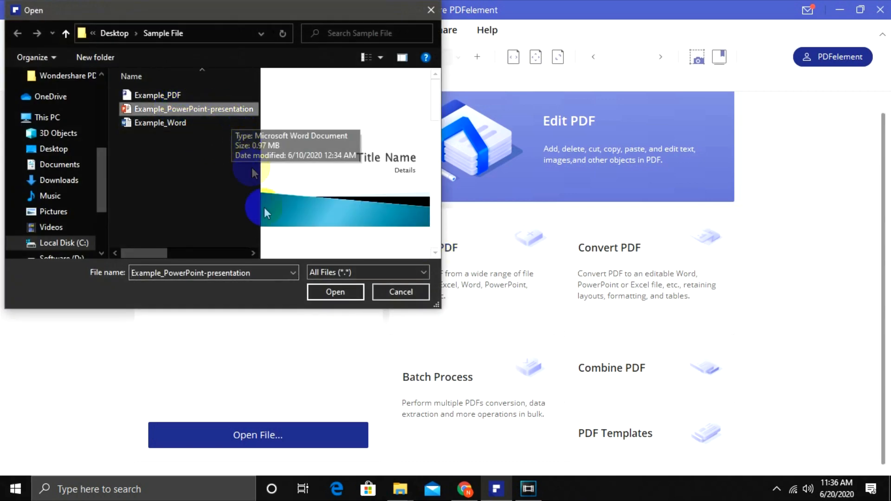
pyautogui.click(335, 291)
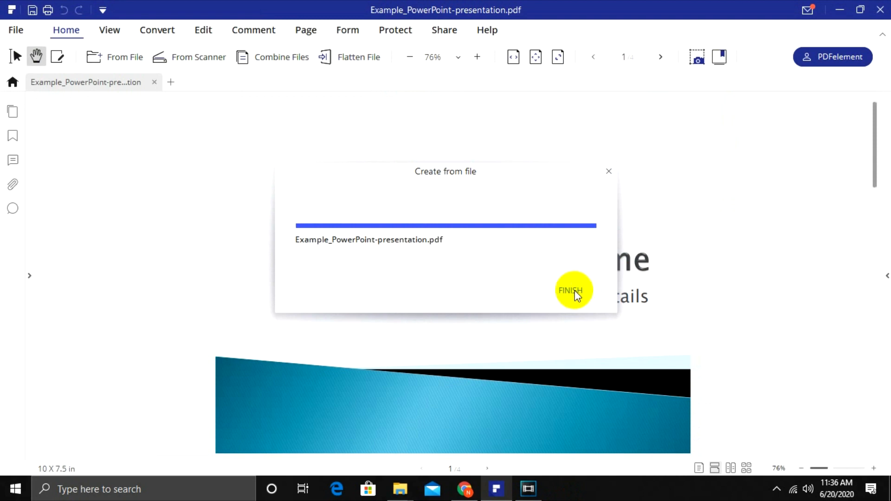
pyautogui.click(573, 290)
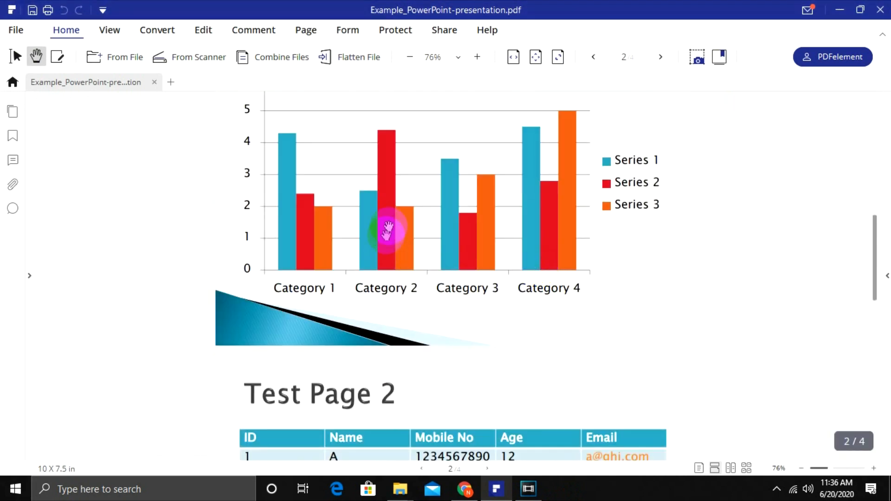
# Step: Switch to Edit mode and start editing the mobile number 87644 in the contact table
pyautogui.click(57, 56)
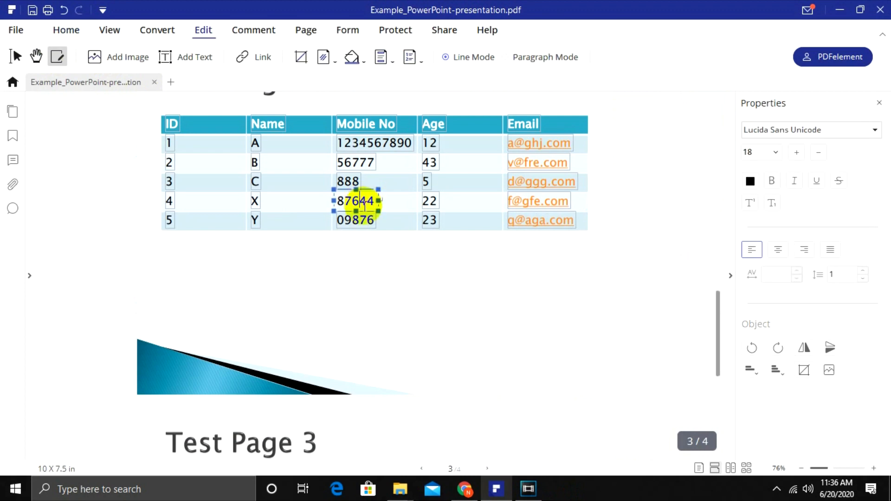
pyautogui.click(270, 340)
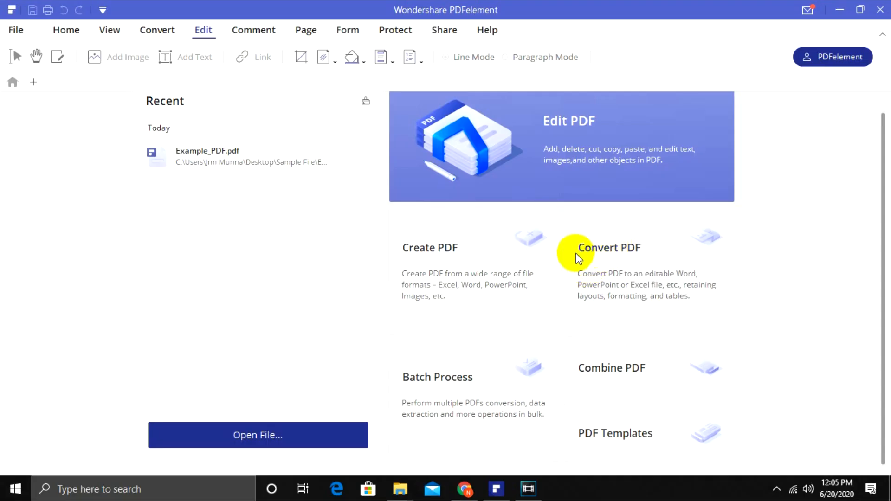
pyautogui.moveTo(624, 260)
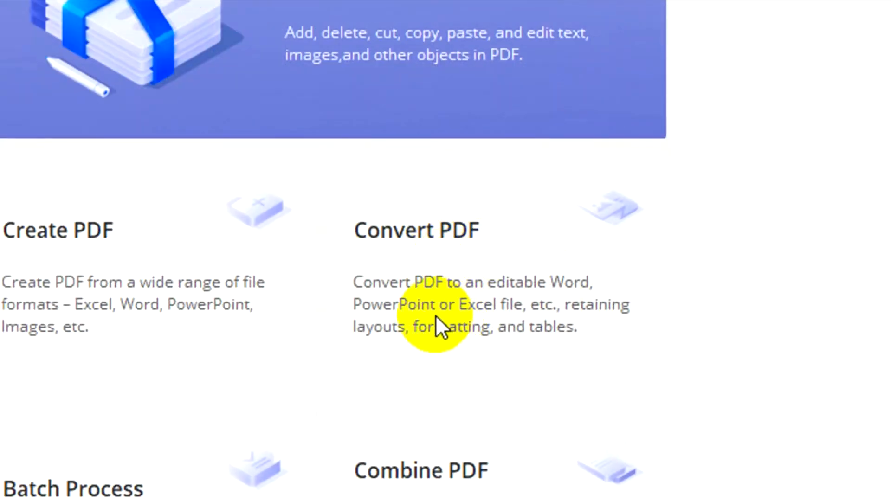
pyautogui.moveTo(573, 284)
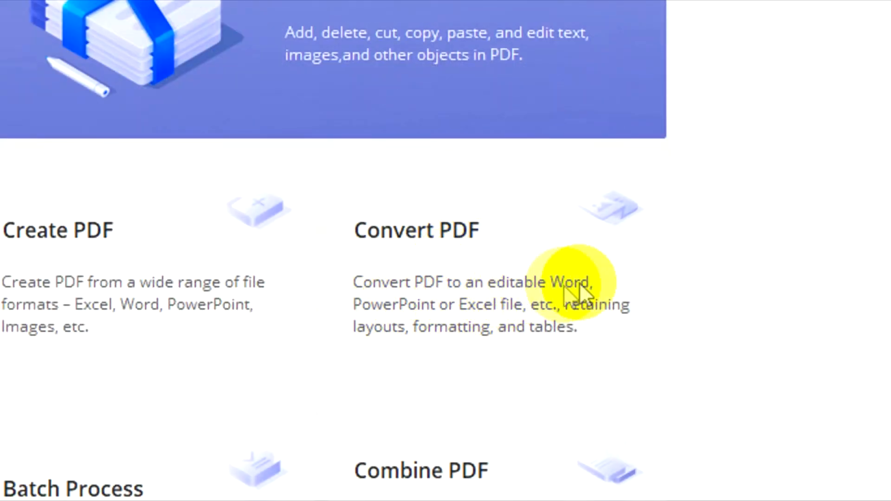
pyautogui.moveTo(662, 318)
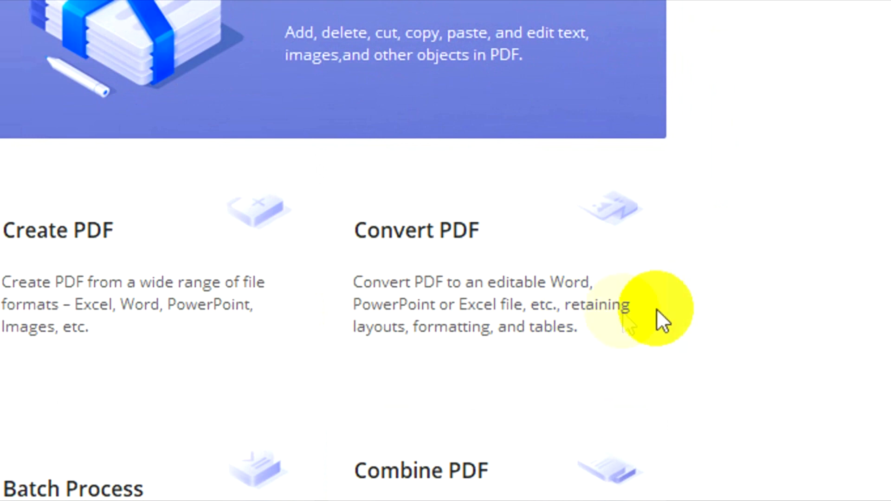
pyautogui.moveTo(591, 341)
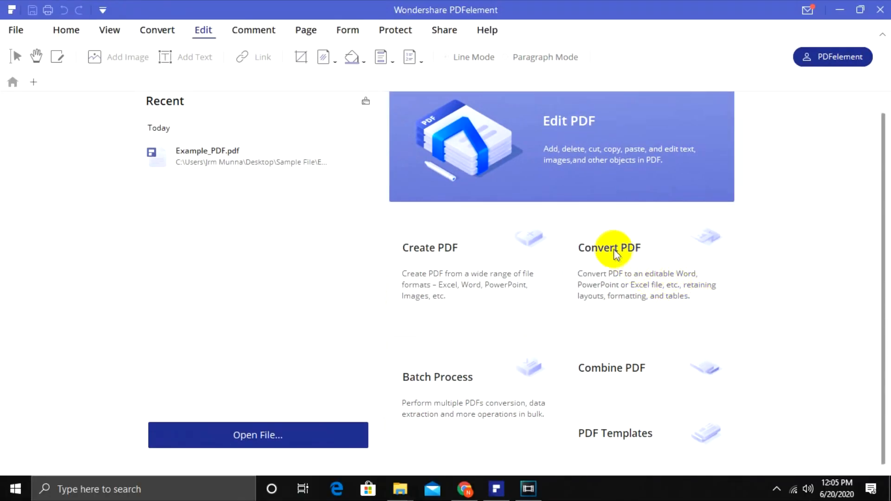
# Step: Convert Example_PDF.pdf to the Word file 'Example_PDF to Dord.docx' and dismiss the completion notice
pyautogui.click(257, 434)
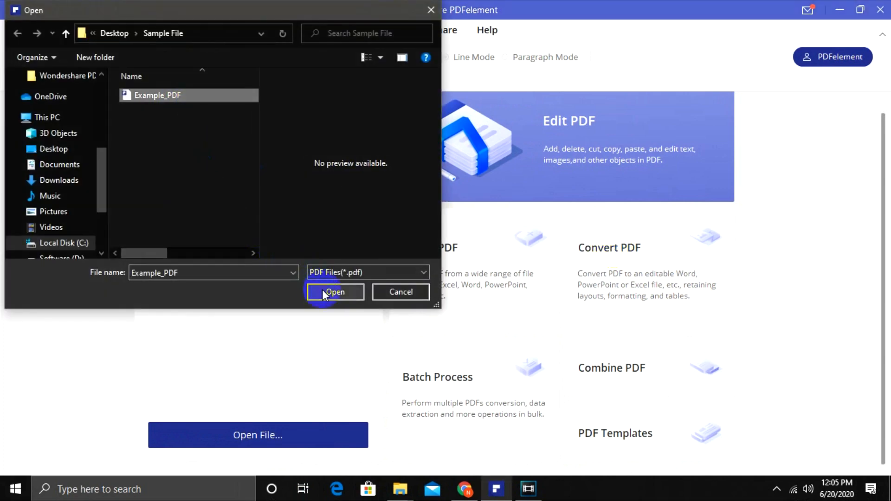
pyautogui.click(335, 292)
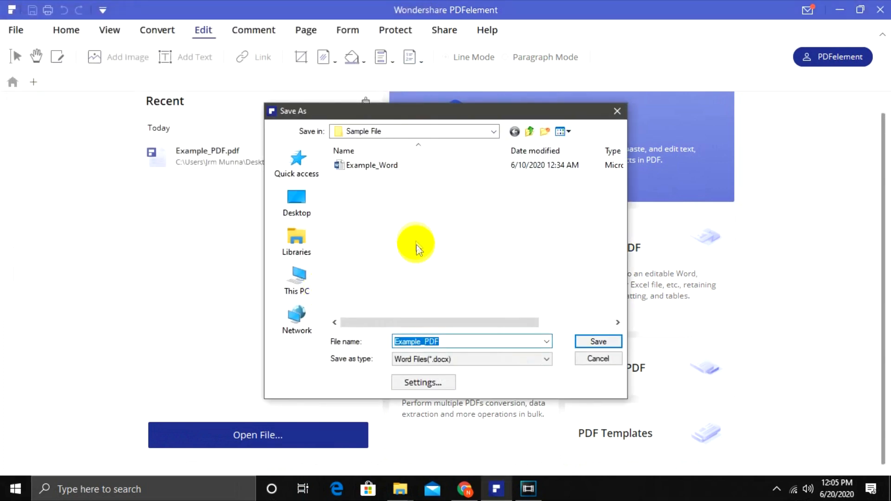
pyautogui.write('to')
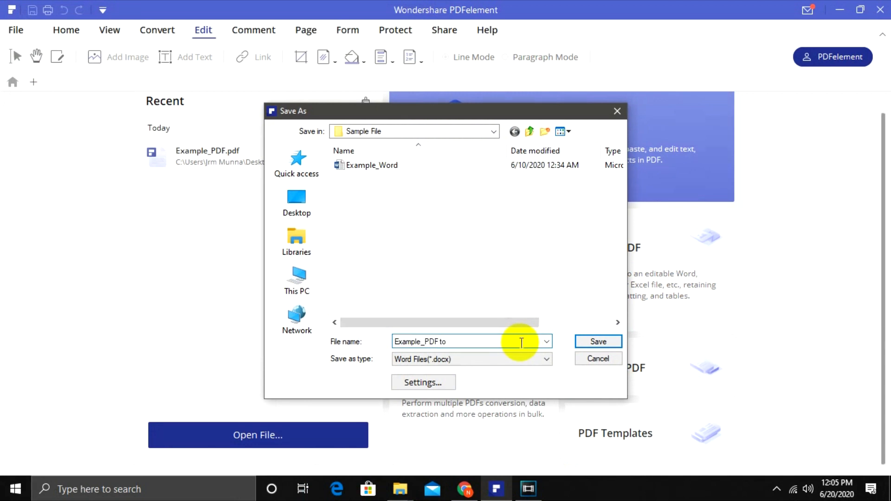
pyautogui.click(545, 359)
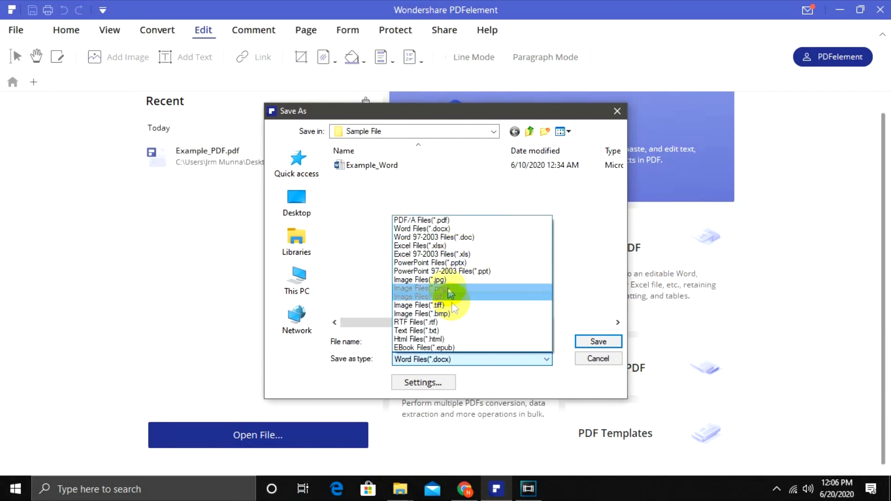
pyautogui.moveTo(459, 228)
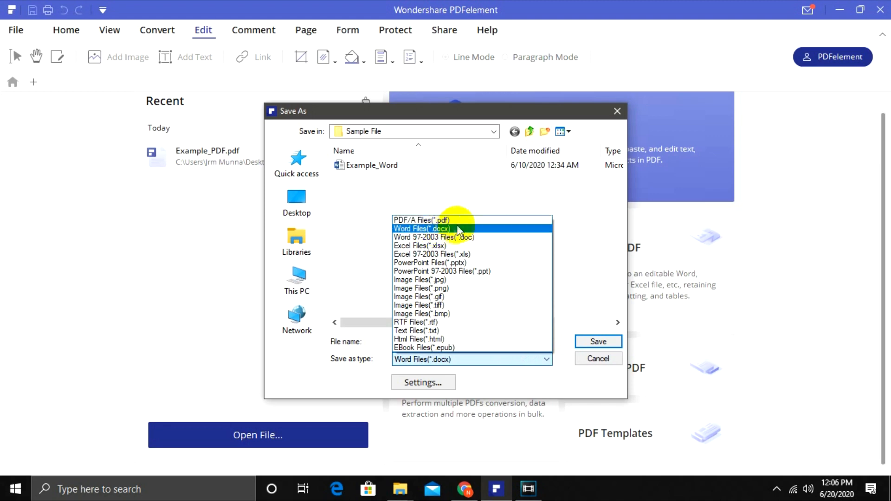
pyautogui.click(421, 228)
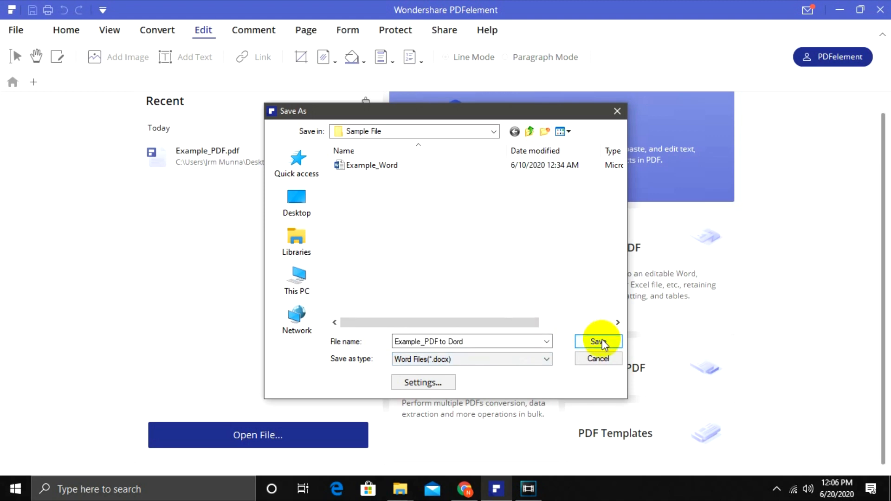
pyautogui.click(598, 342)
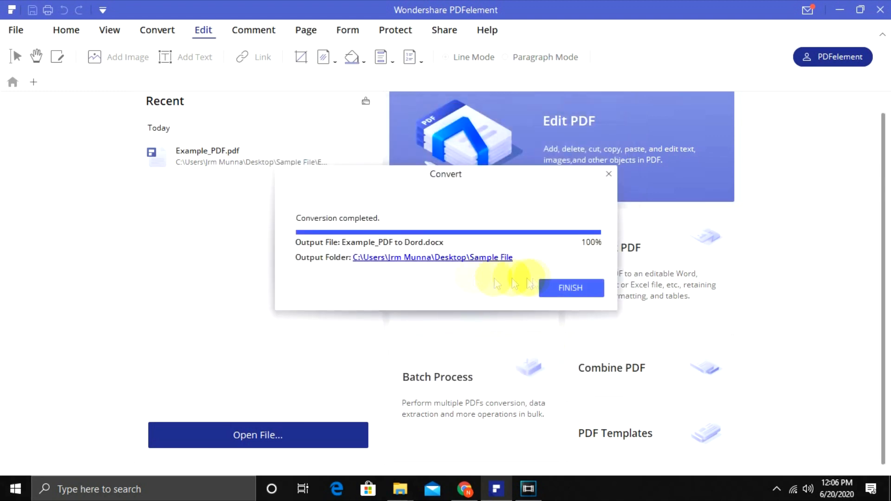
pyautogui.click(569, 288)
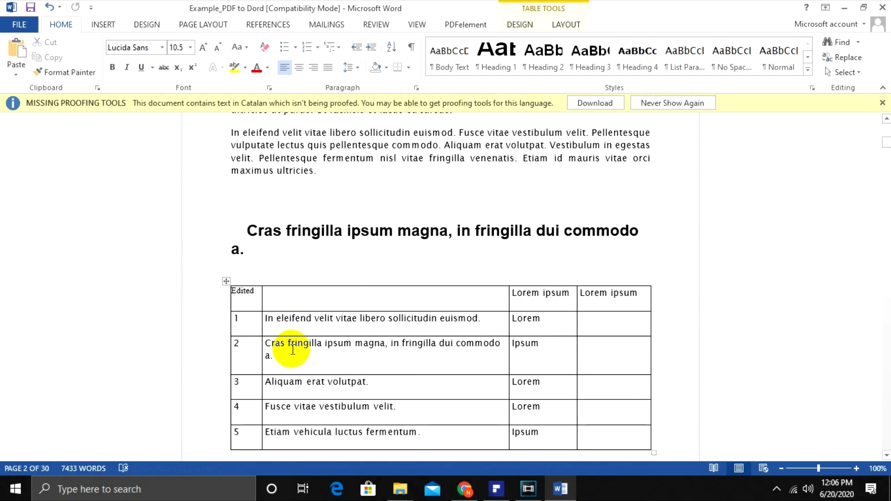
# Step: Enter 'editable' in the empty header cell of the converted table in Word
pyautogui.write('editable')
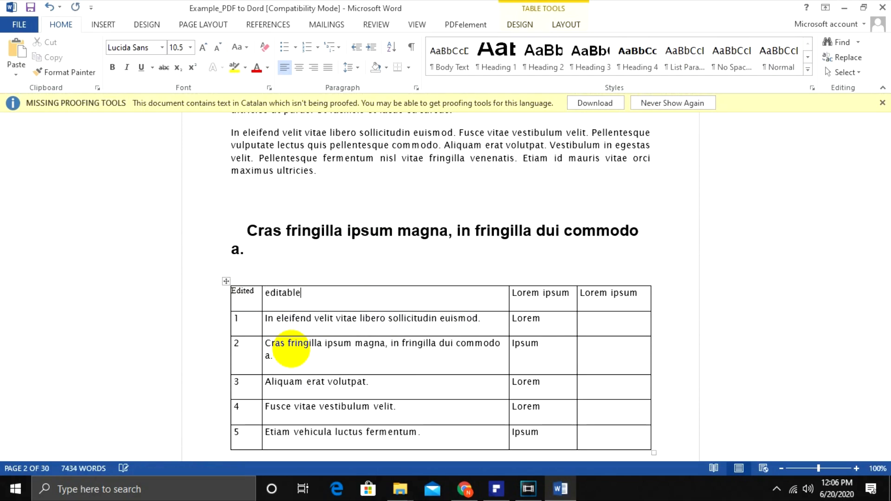
pyautogui.scroll(3)
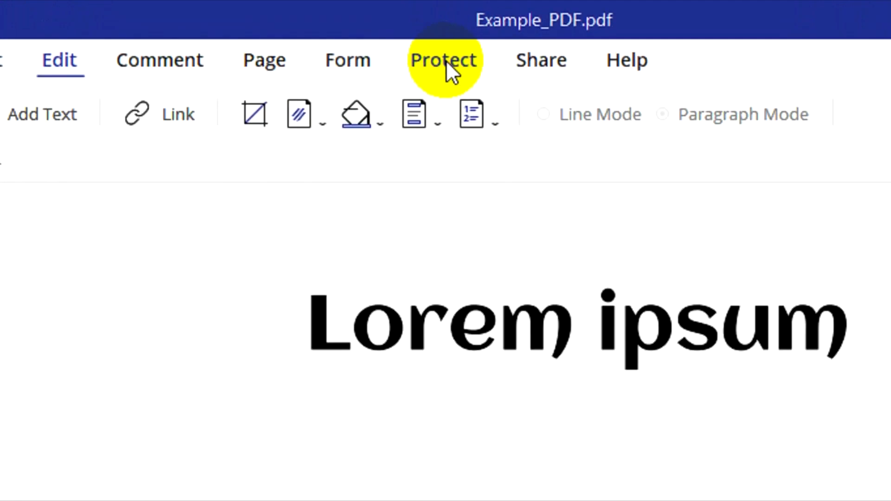
# Step: In Password security, require an open password and a permissions password for the document
pyautogui.click(444, 60)
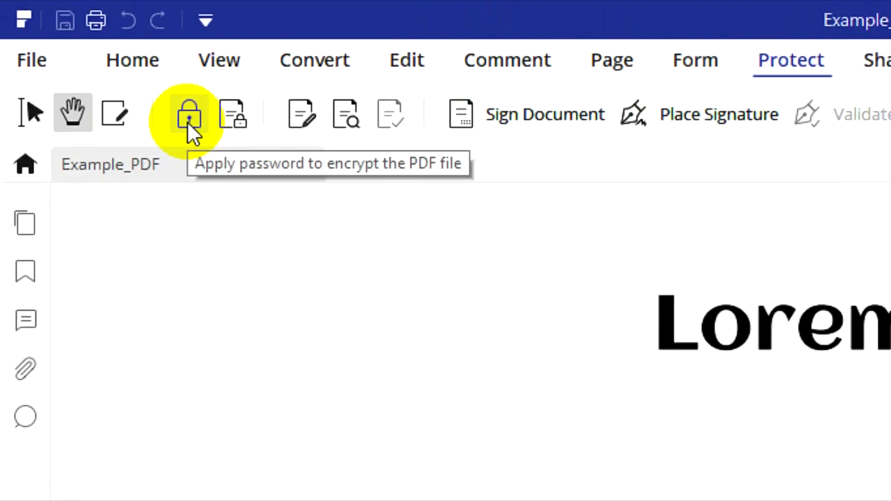
pyautogui.click(189, 114)
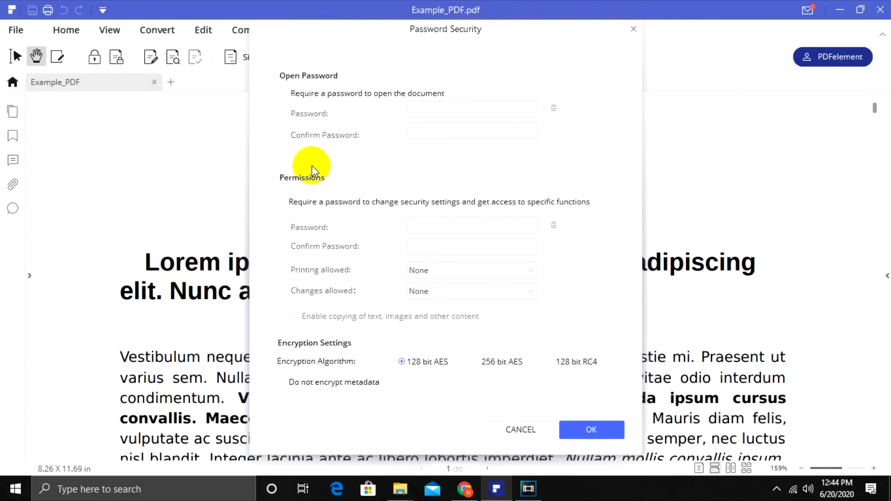
pyautogui.moveTo(301, 102)
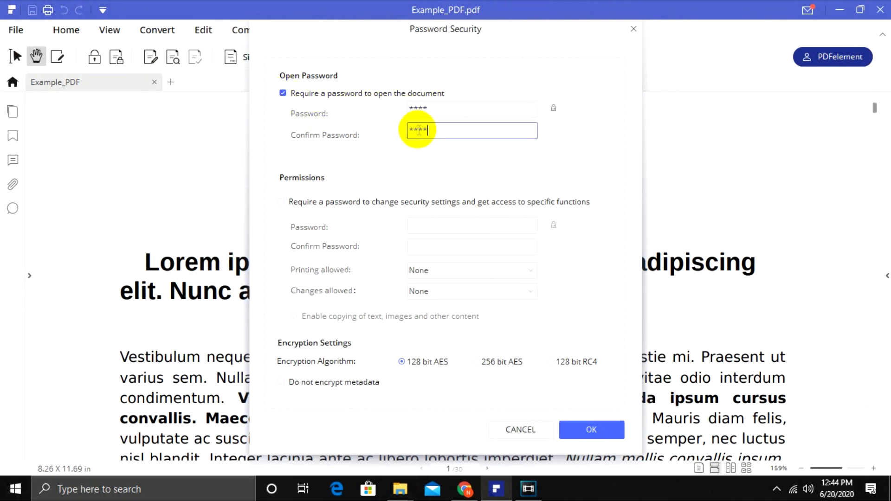
pyautogui.moveTo(276, 185)
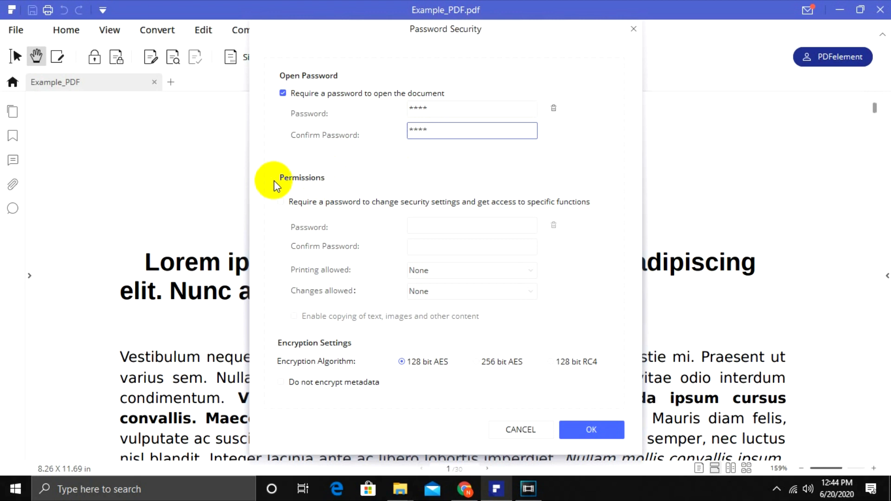
pyautogui.click(280, 201)
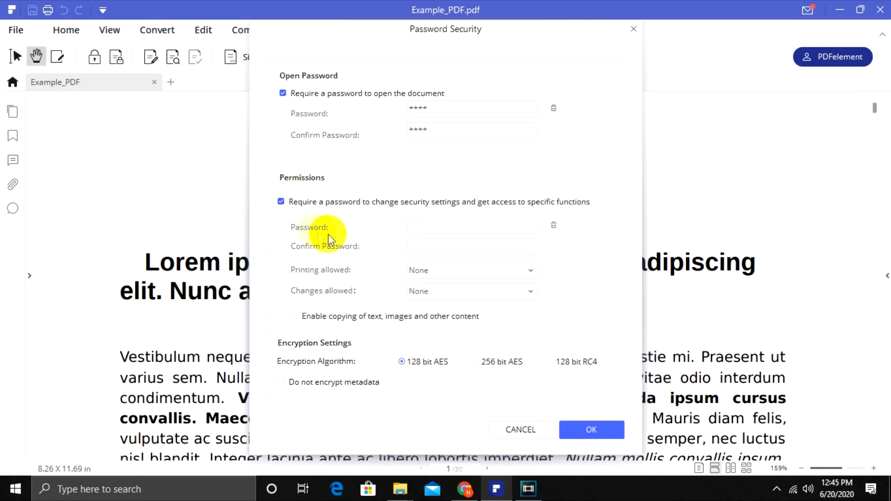
pyautogui.click(471, 224)
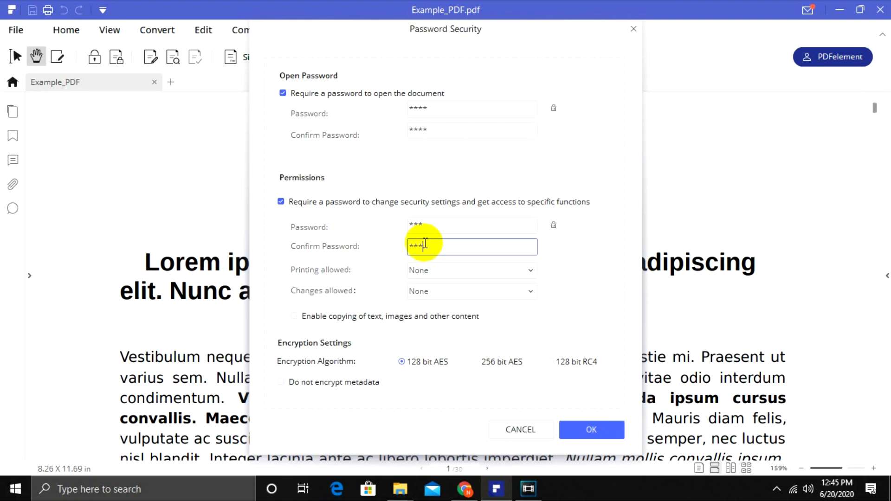
# Step: Allow low-resolution printing, form filling and signing, copying, with 256-bit AES and unencrypted metadata, then apply
pyautogui.click(471, 270)
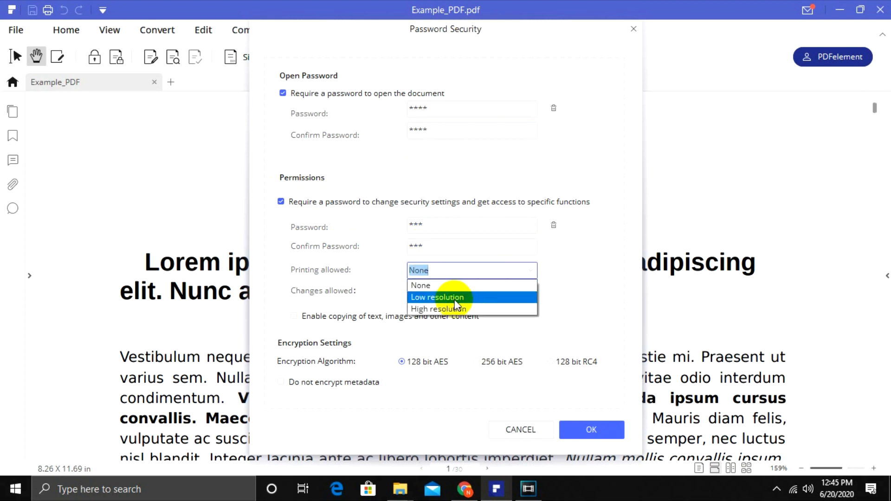
pyautogui.click(437, 297)
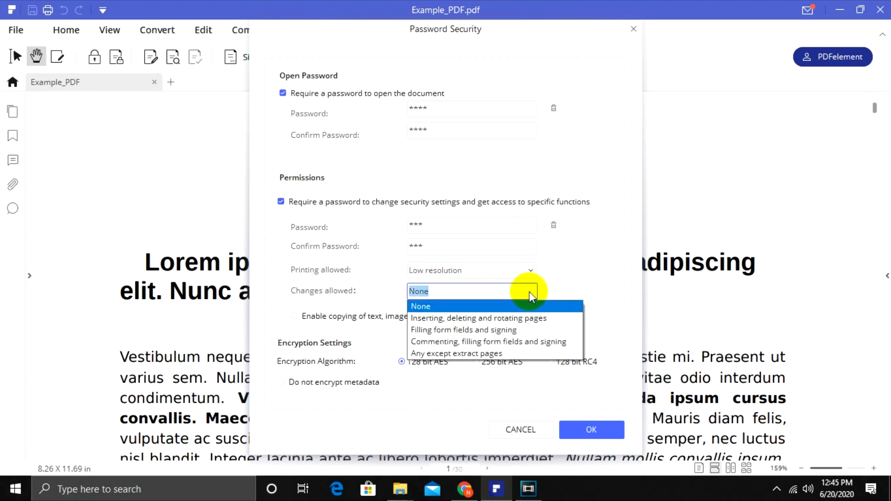
pyautogui.click(462, 330)
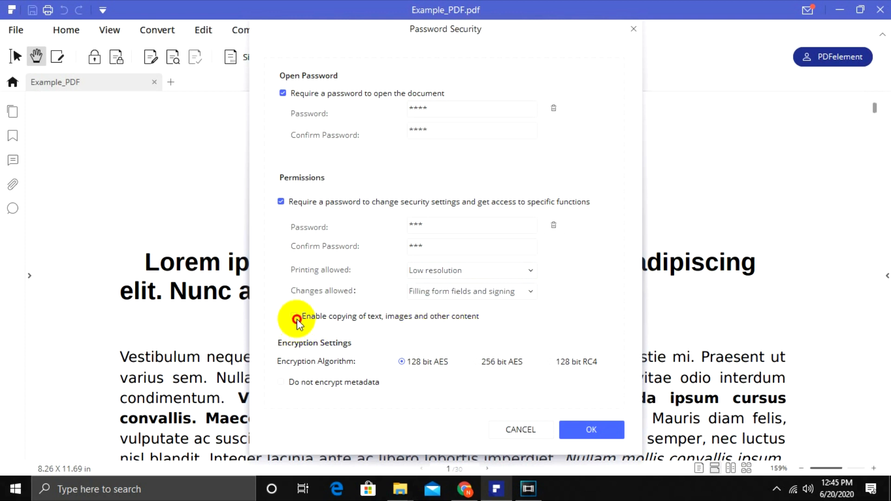
pyautogui.click(294, 316)
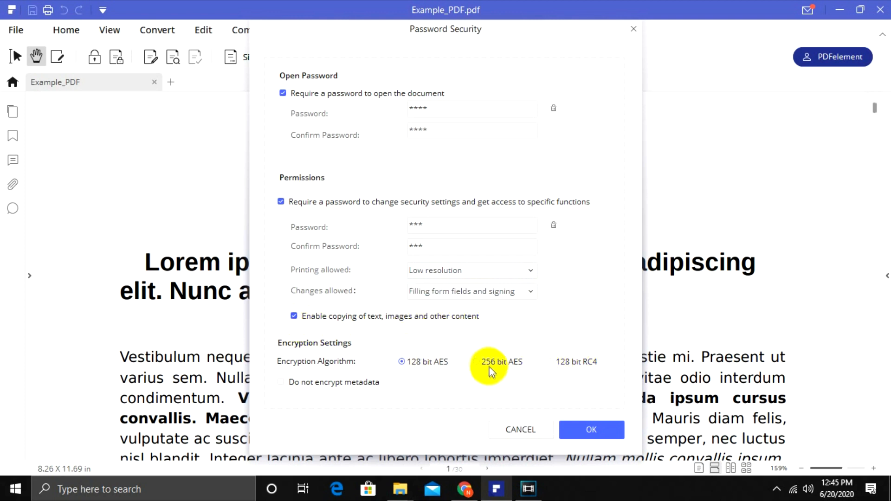
pyautogui.click(476, 361)
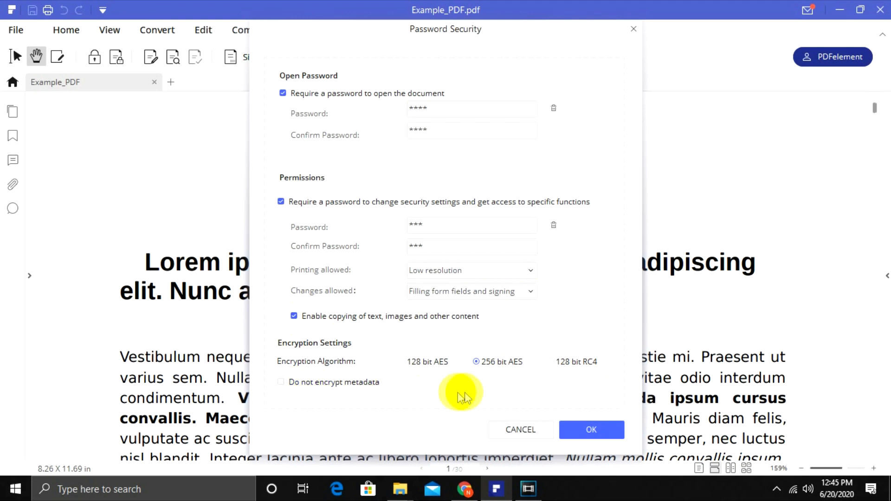
pyautogui.click(281, 381)
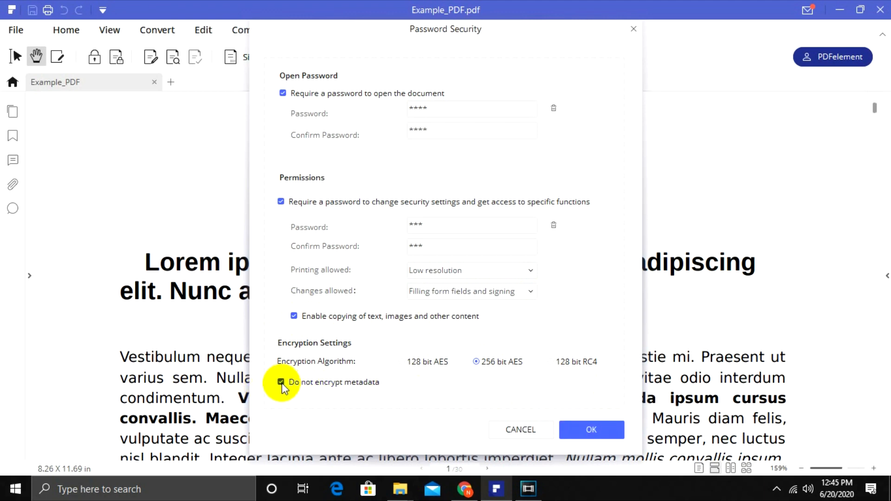
pyautogui.click(590, 429)
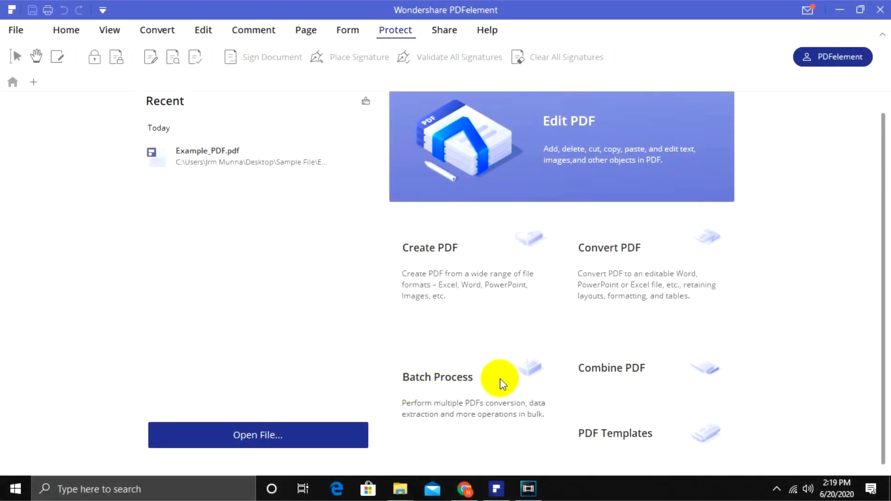
pyautogui.moveTo(402, 410)
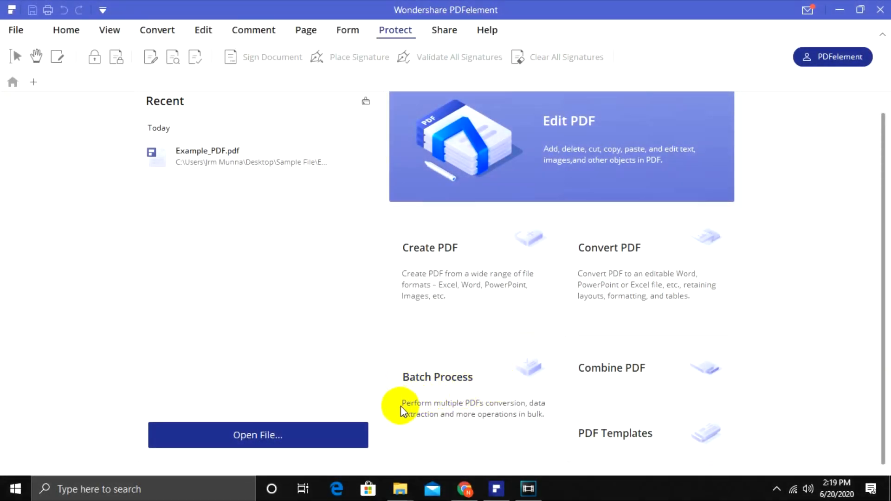
pyautogui.moveTo(419, 408)
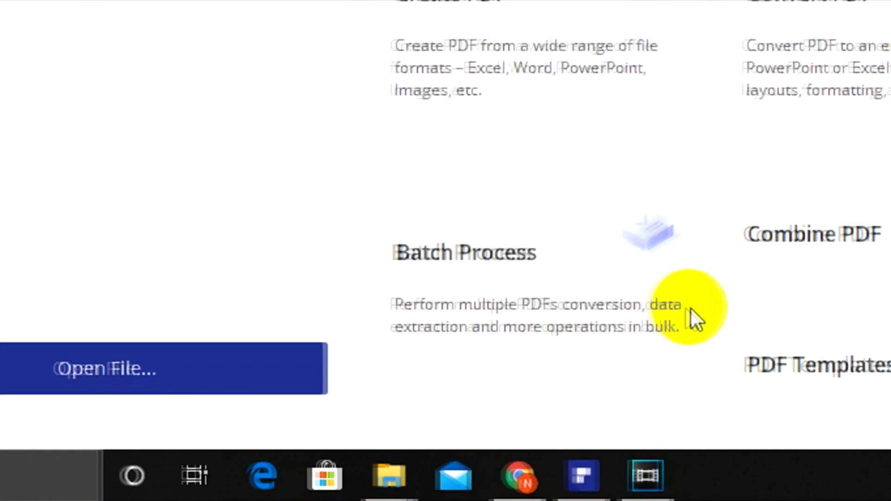
pyautogui.moveTo(613, 346)
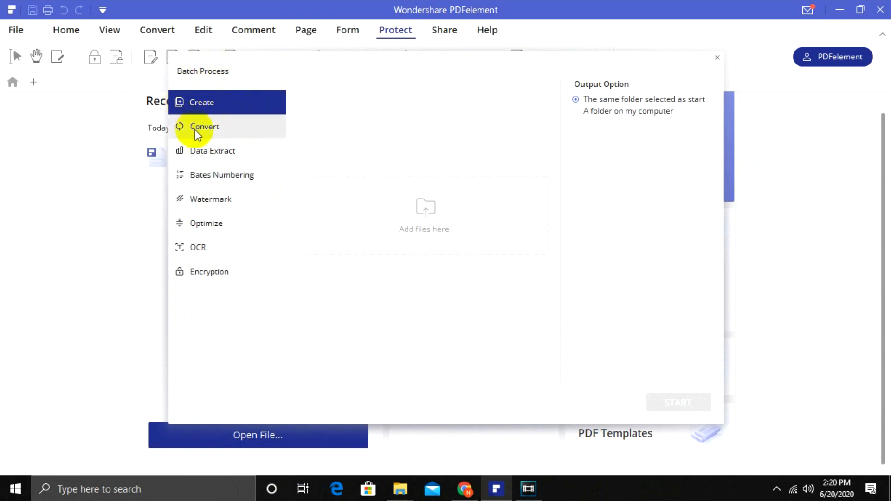
# Step: Review the batch Data Extract, Watermark and OCR option panels
pyautogui.click(213, 150)
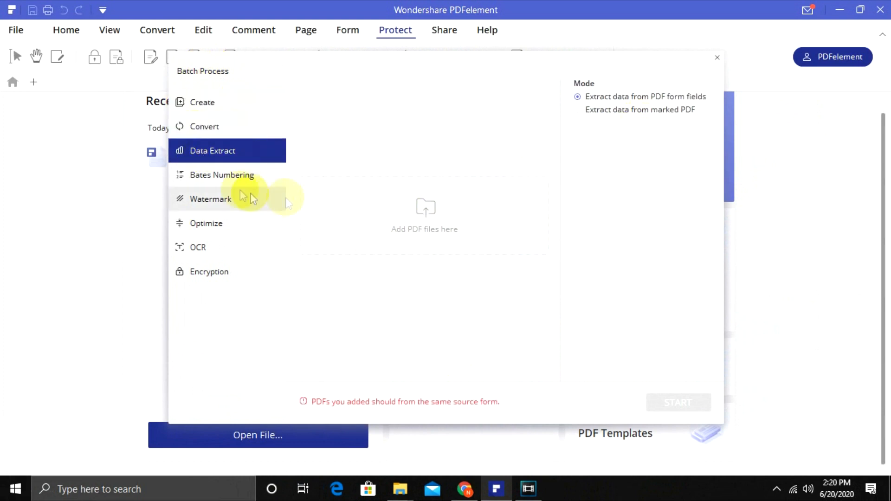
pyautogui.click(211, 199)
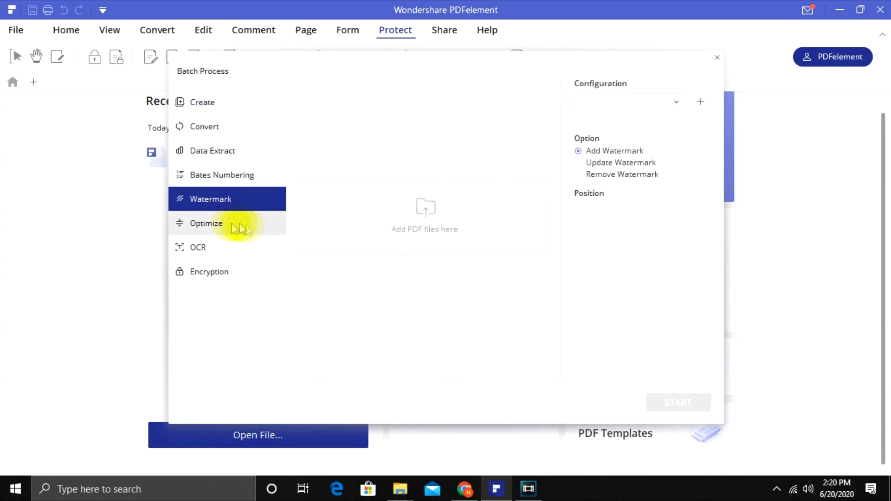
pyautogui.click(198, 247)
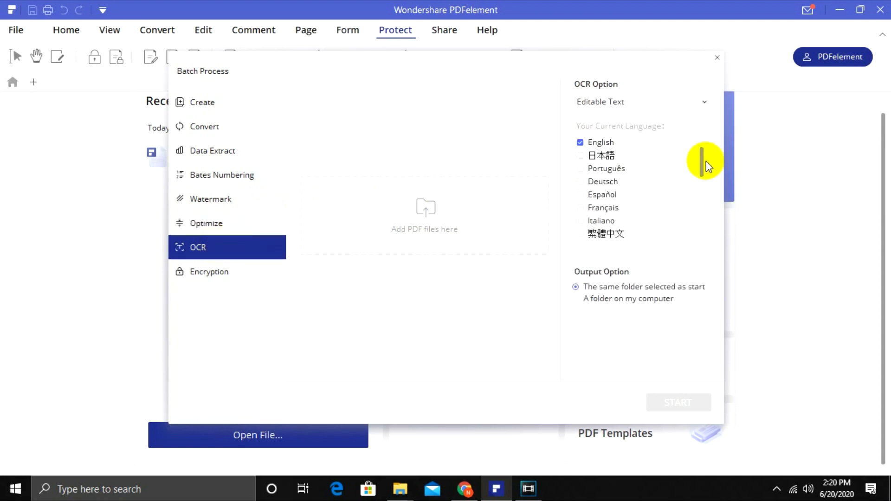
pyautogui.click(209, 271)
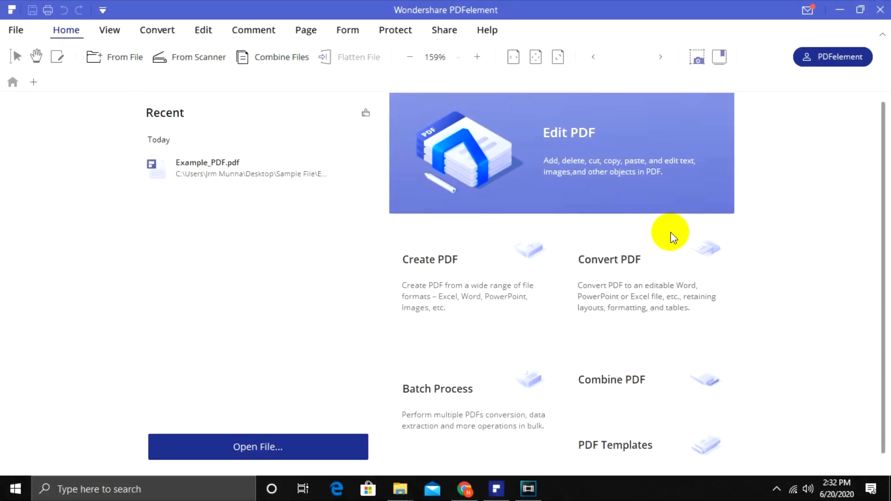
pyautogui.moveTo(66, 30)
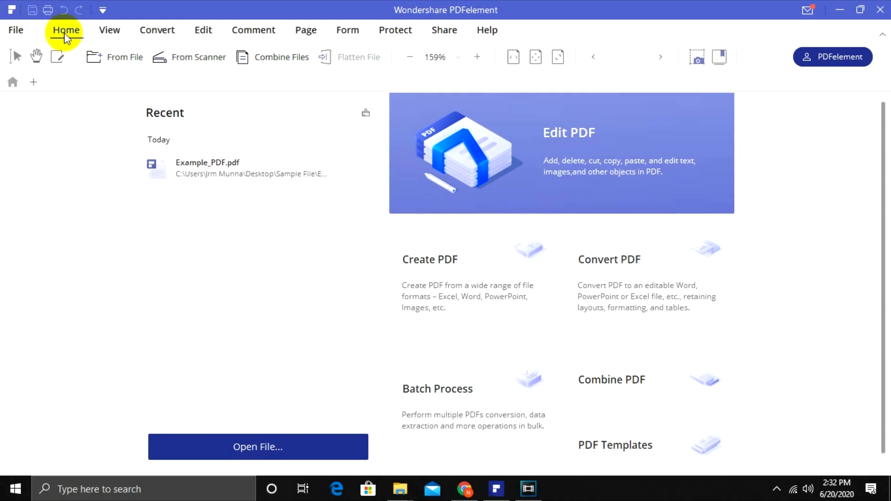
pyautogui.moveTo(612, 379)
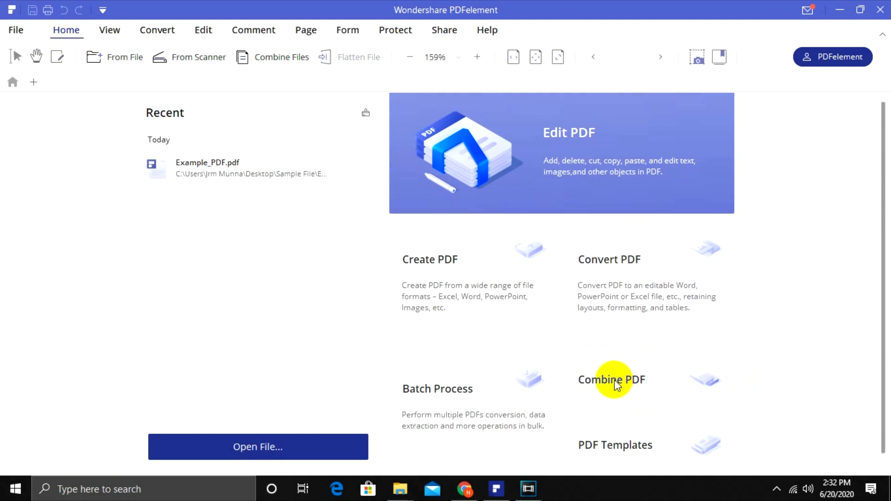
# Step: Start Combine PDF and pick Example_PDF from the Sample File folder to merge
pyautogui.click(610, 380)
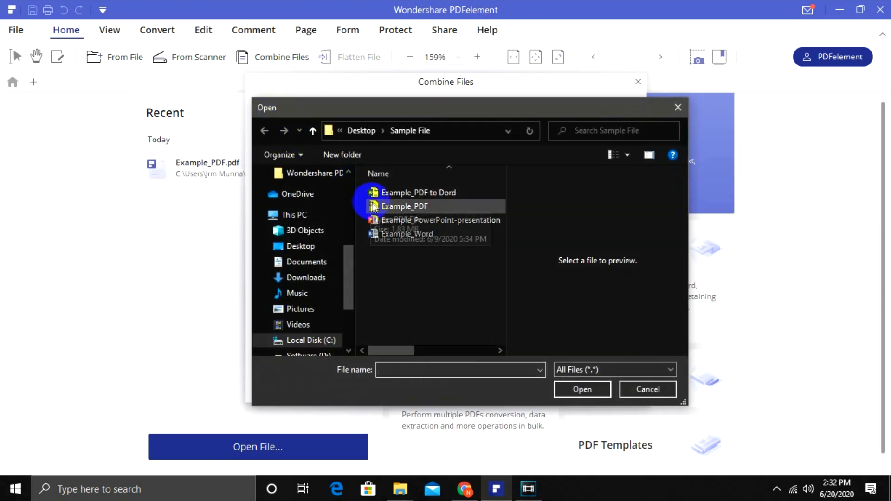
pyautogui.click(582, 389)
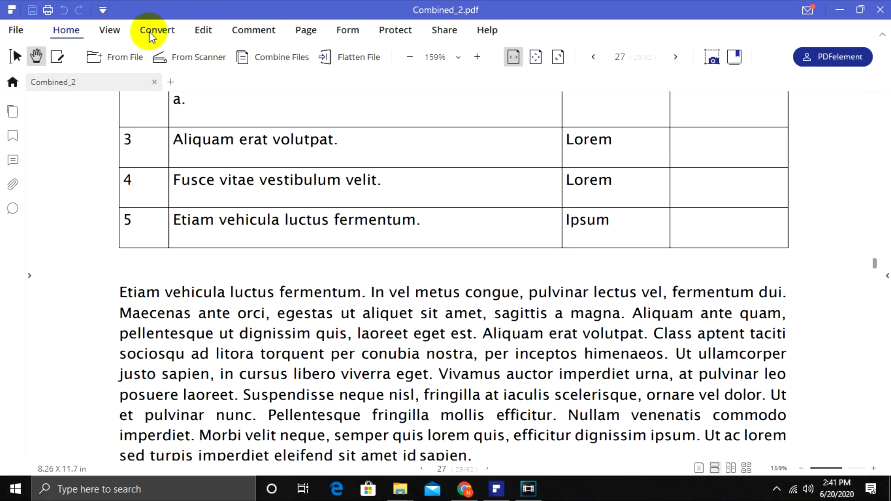
# Step: Optimize Combined_2.pdf at Medium compression and save the copy as Combined_2_optimize
pyautogui.click(157, 29)
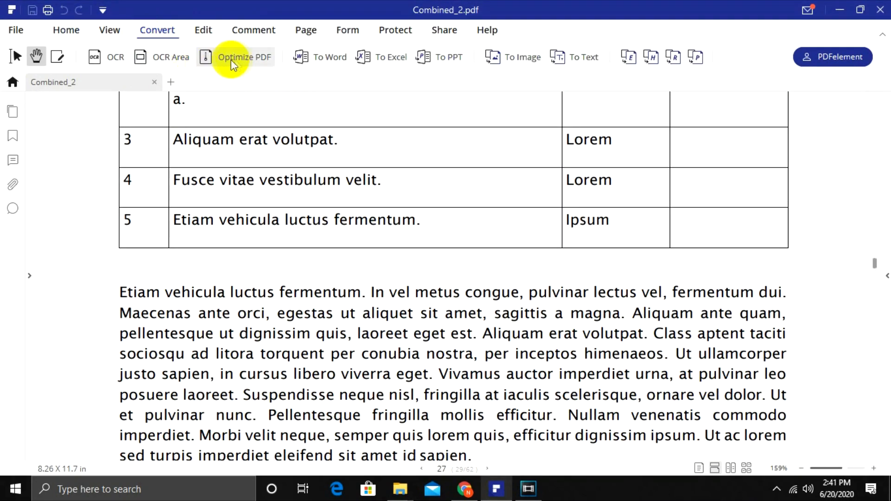
pyautogui.click(244, 57)
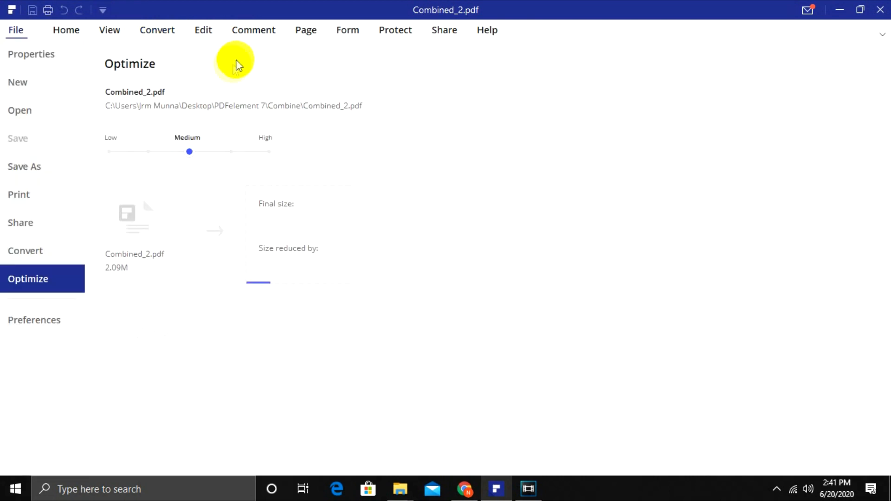
pyautogui.click(189, 151)
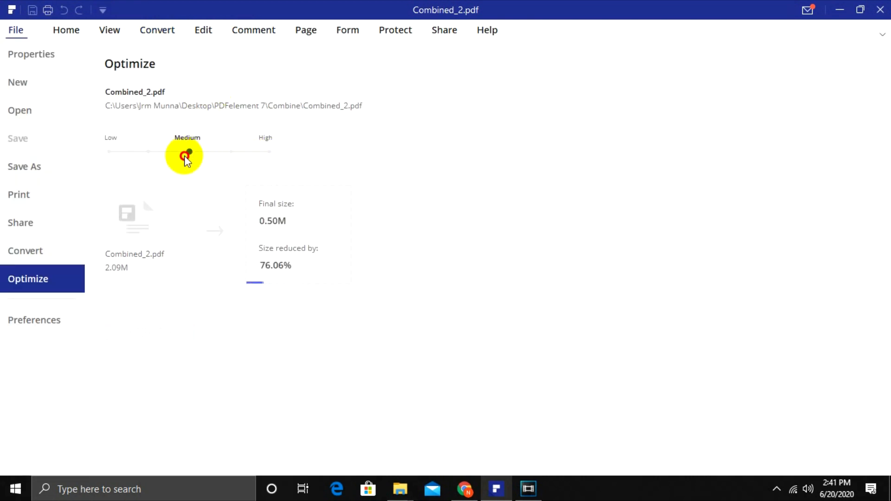
pyautogui.click(149, 332)
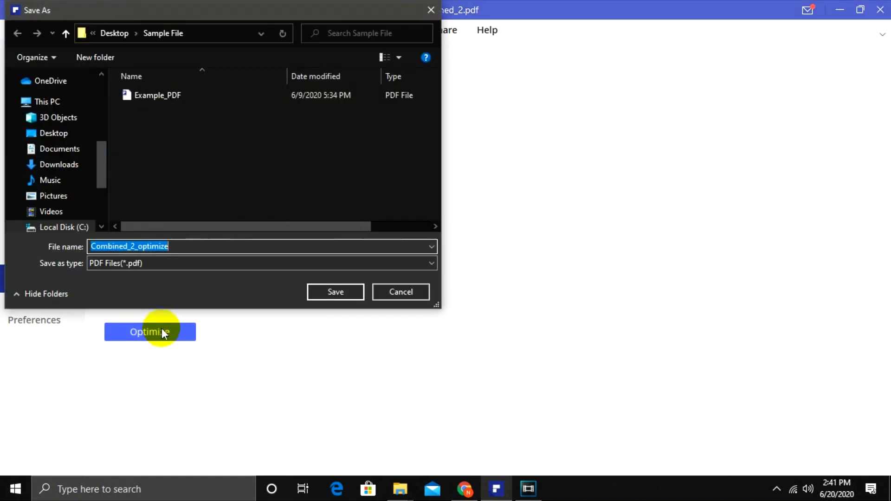
pyautogui.click(335, 291)
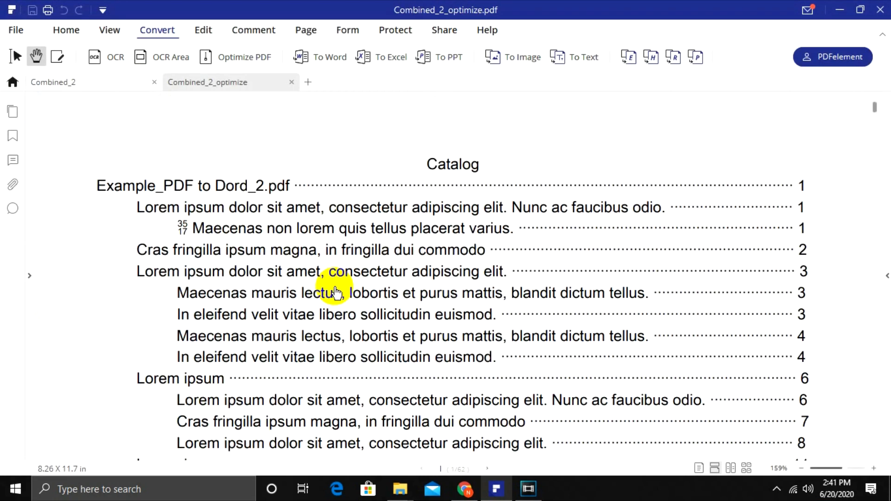
# Step: Delete page 20 from Combined_2 via its thumbnail and view page 25 at full size
pyautogui.click(305, 30)
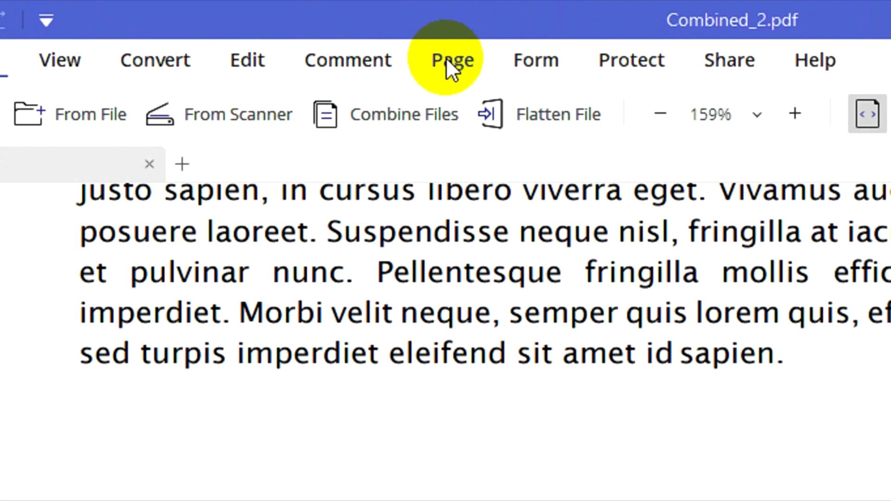
pyautogui.click(452, 60)
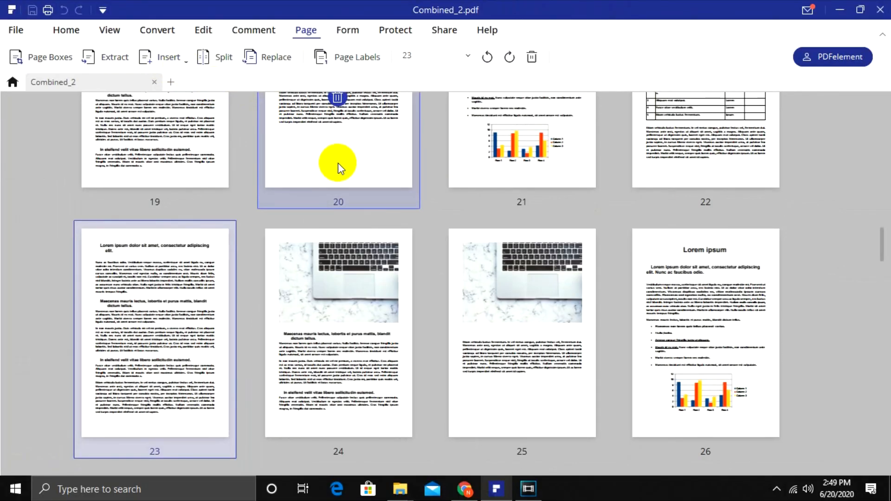
pyautogui.rightClick(338, 162)
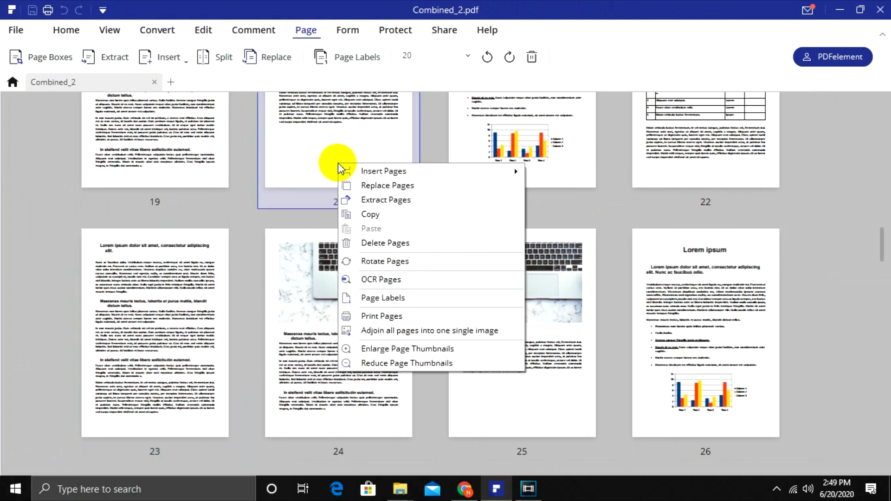
pyautogui.moveTo(384, 242)
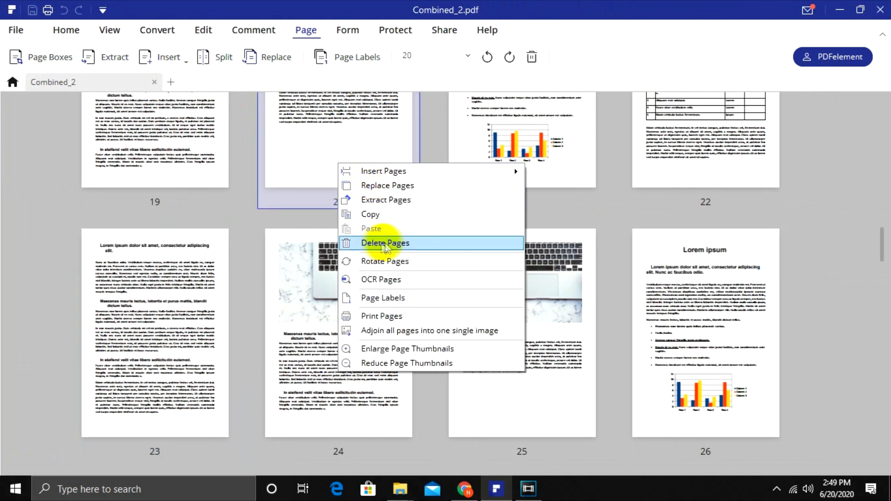
pyautogui.click(385, 242)
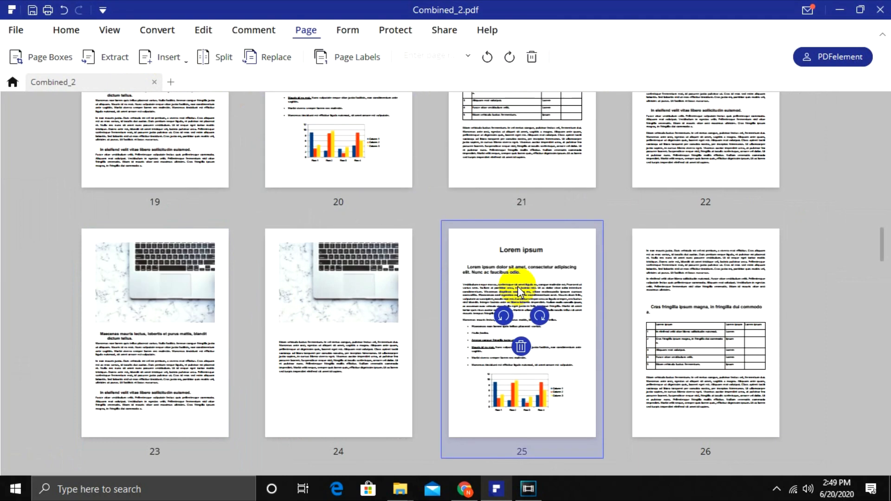
pyautogui.doubleClick(520, 330)
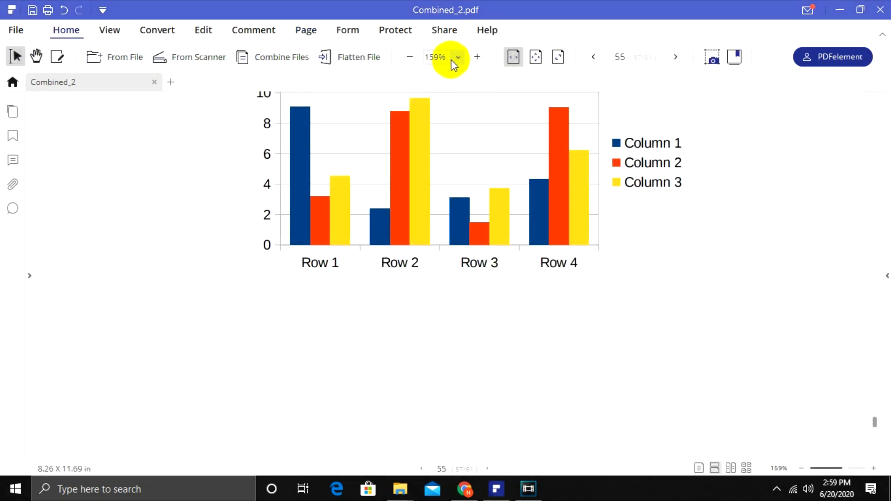
pyautogui.click(395, 29)
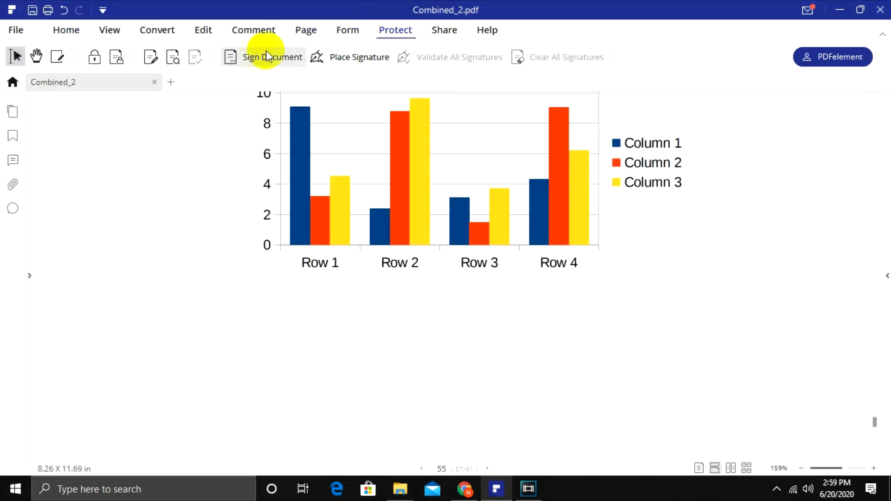
pyautogui.click(272, 57)
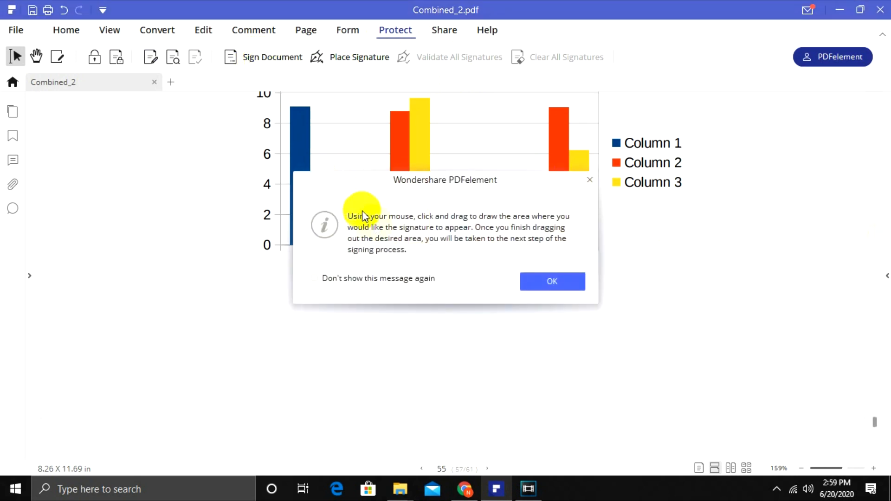
pyautogui.click(550, 281)
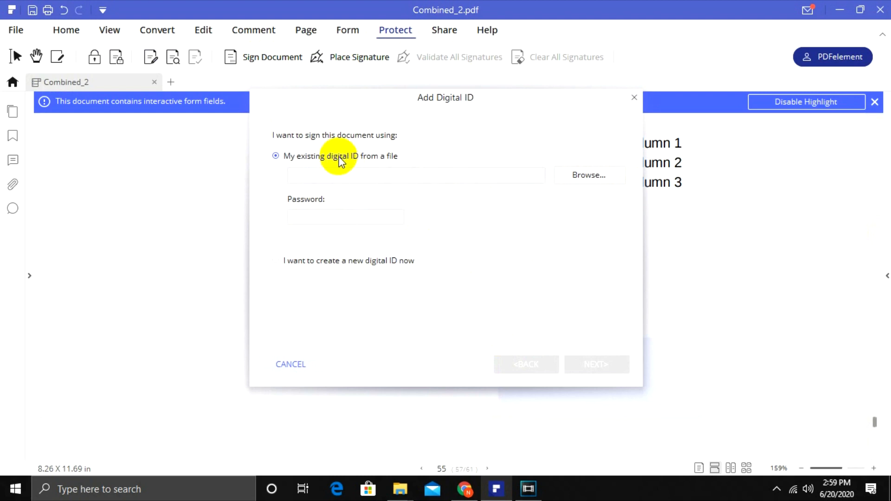
pyautogui.moveTo(550, 170)
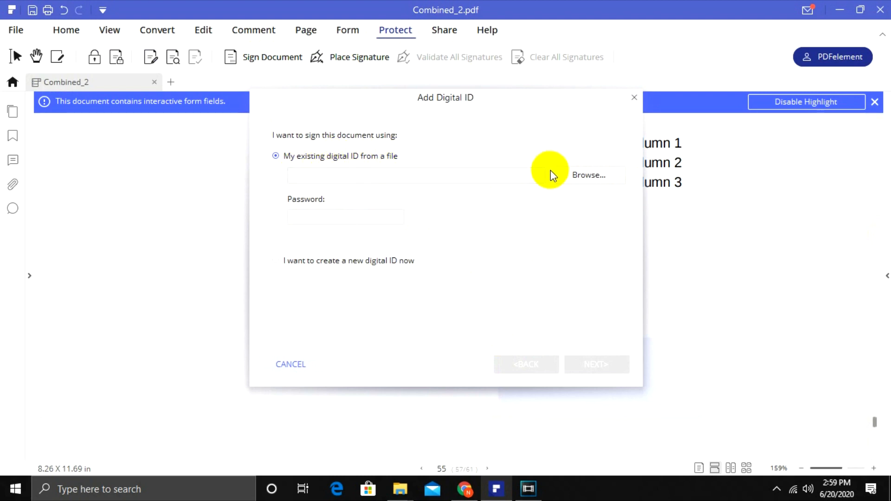
pyautogui.click(345, 216)
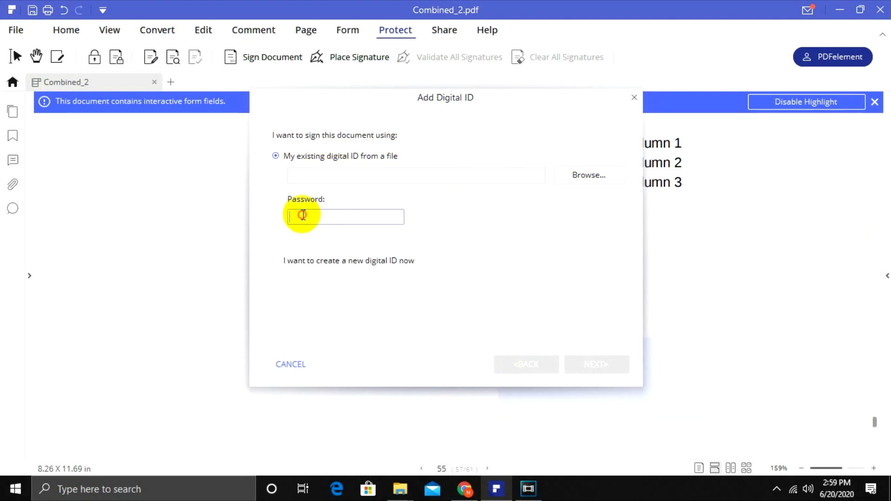
pyautogui.moveTo(282, 267)
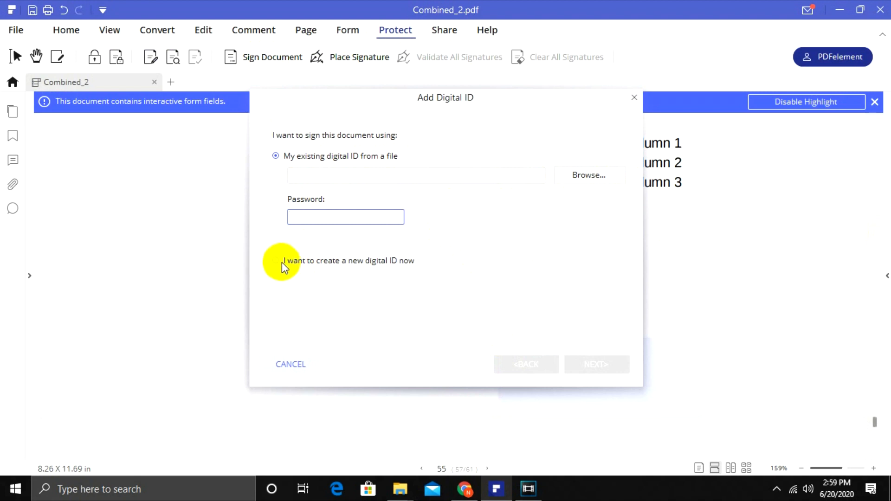
pyautogui.click(594, 363)
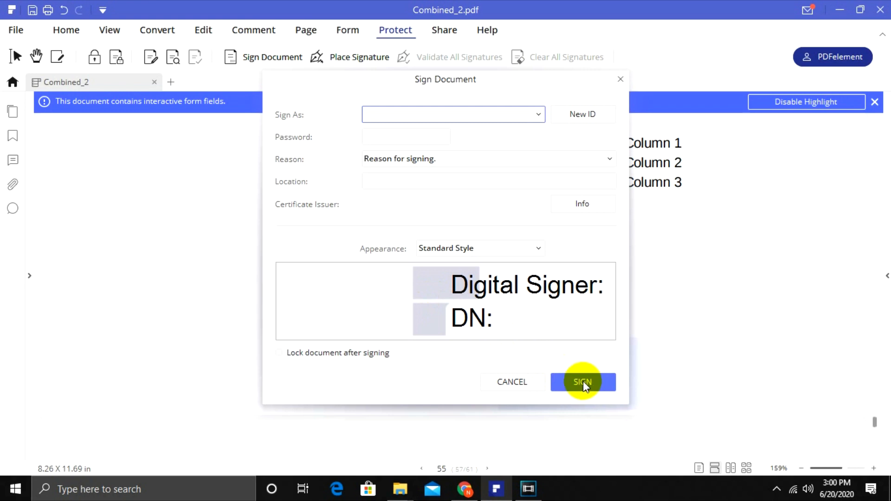
pyautogui.moveTo(533, 229)
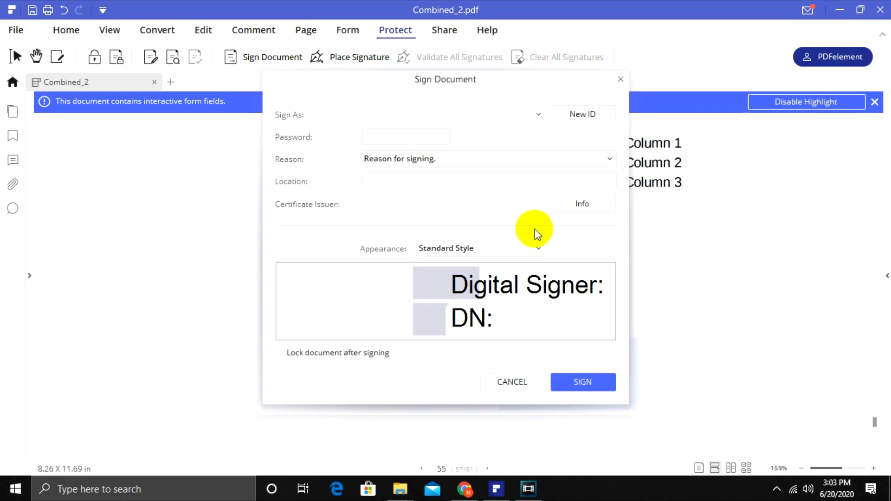
pyautogui.moveTo(500, 386)
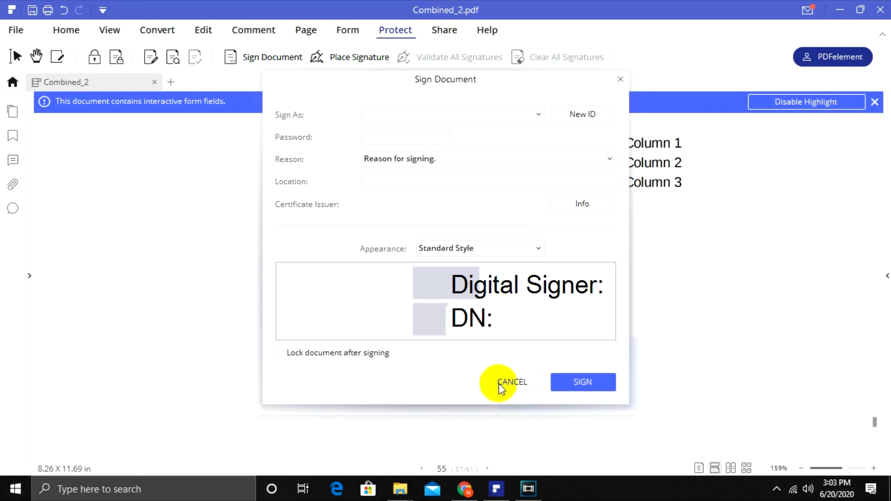
pyautogui.click(511, 381)
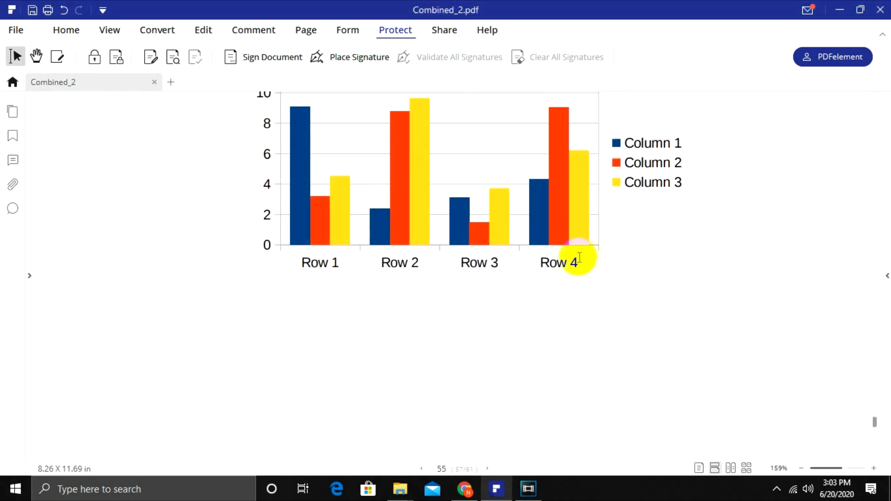
pyautogui.moveTo(520, 273)
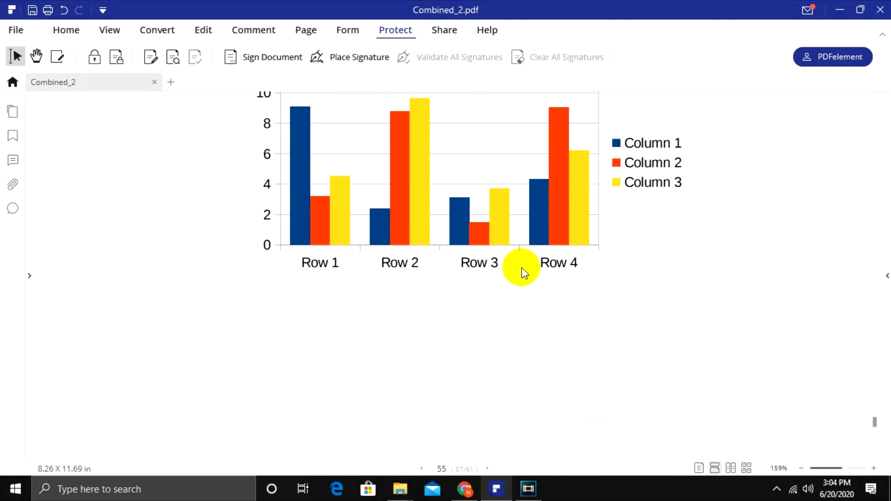
pyautogui.scroll(-3)
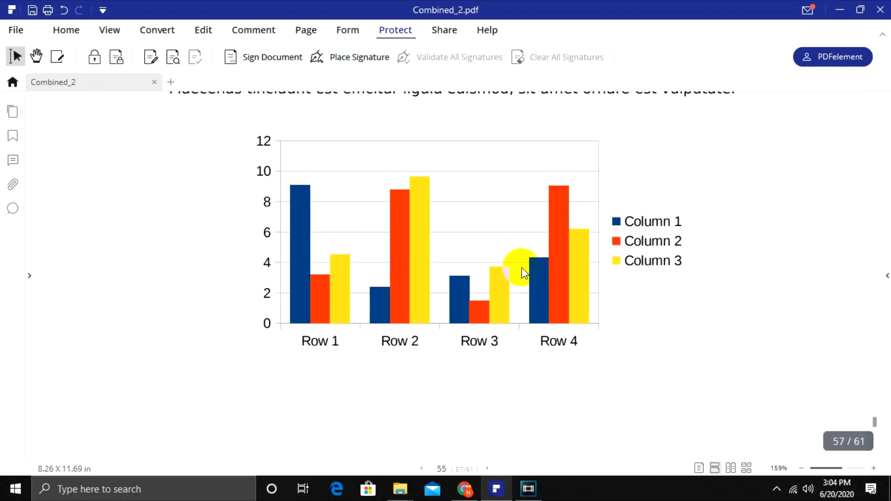